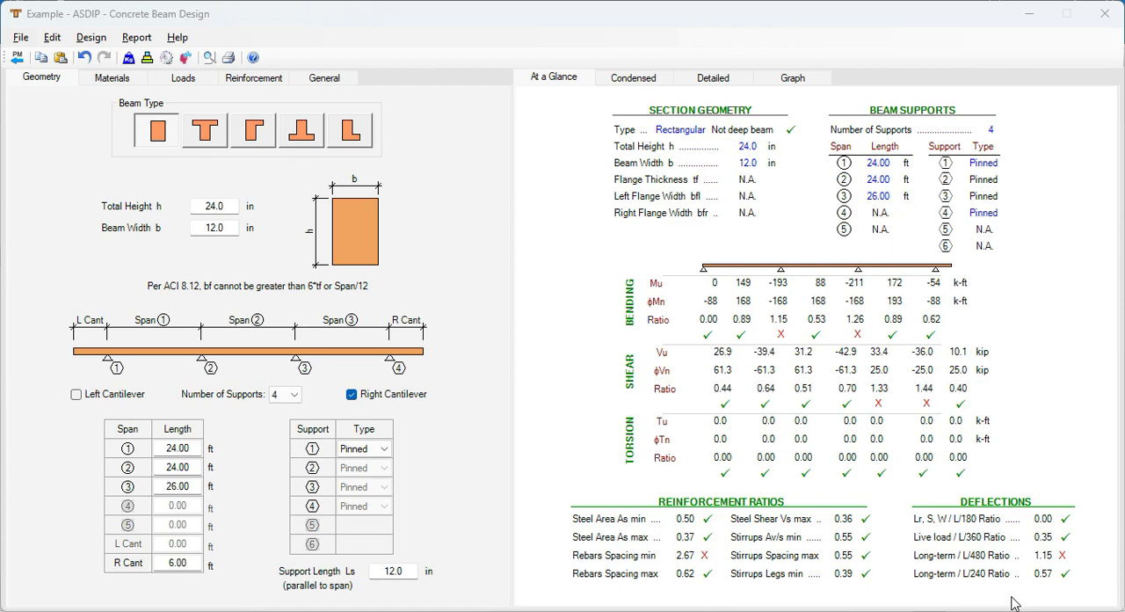
mouse_move(579, 345)
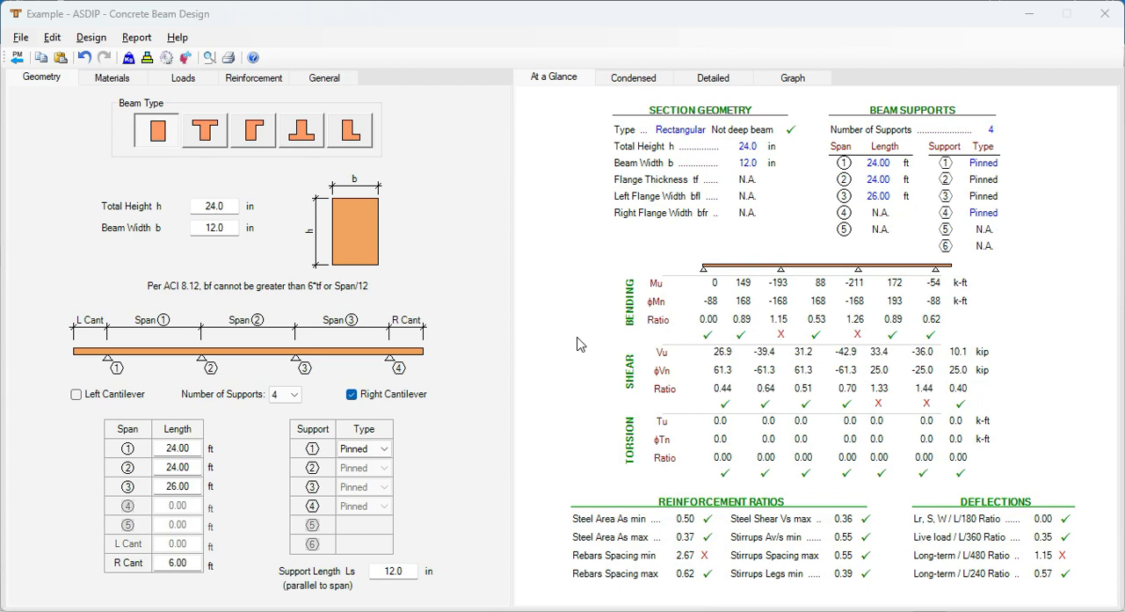
mouse_move(302, 417)
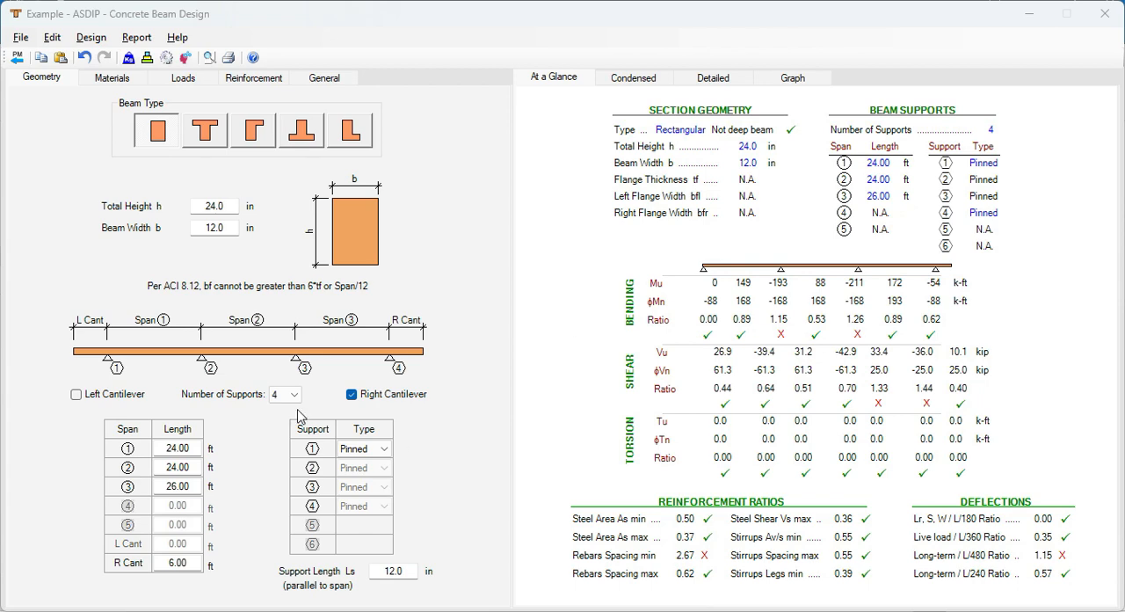
mouse_move(196, 434)
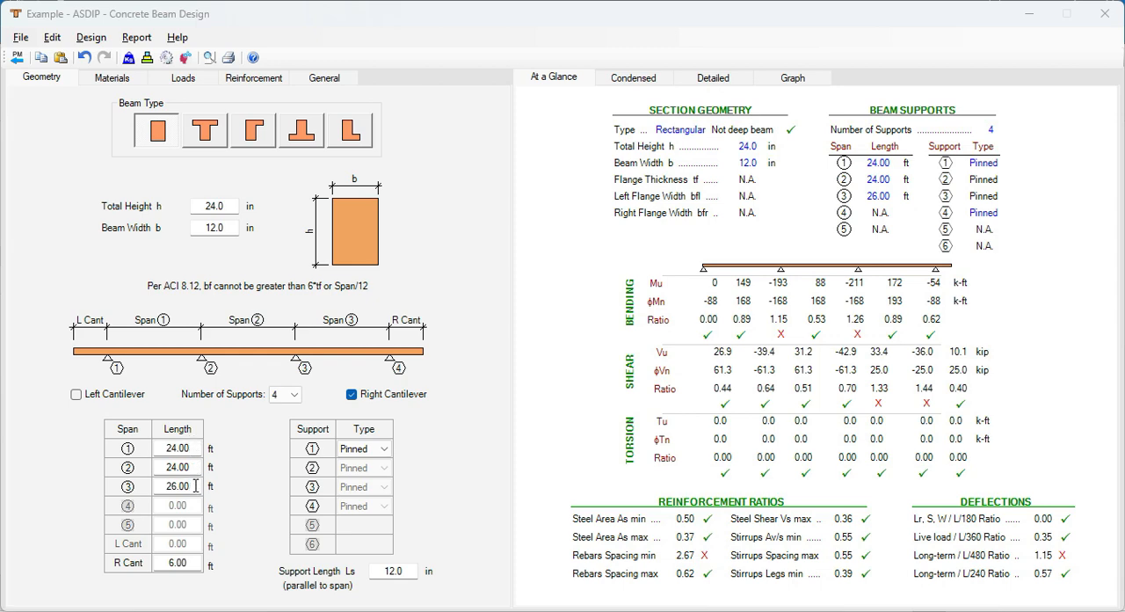
mouse_move(327, 443)
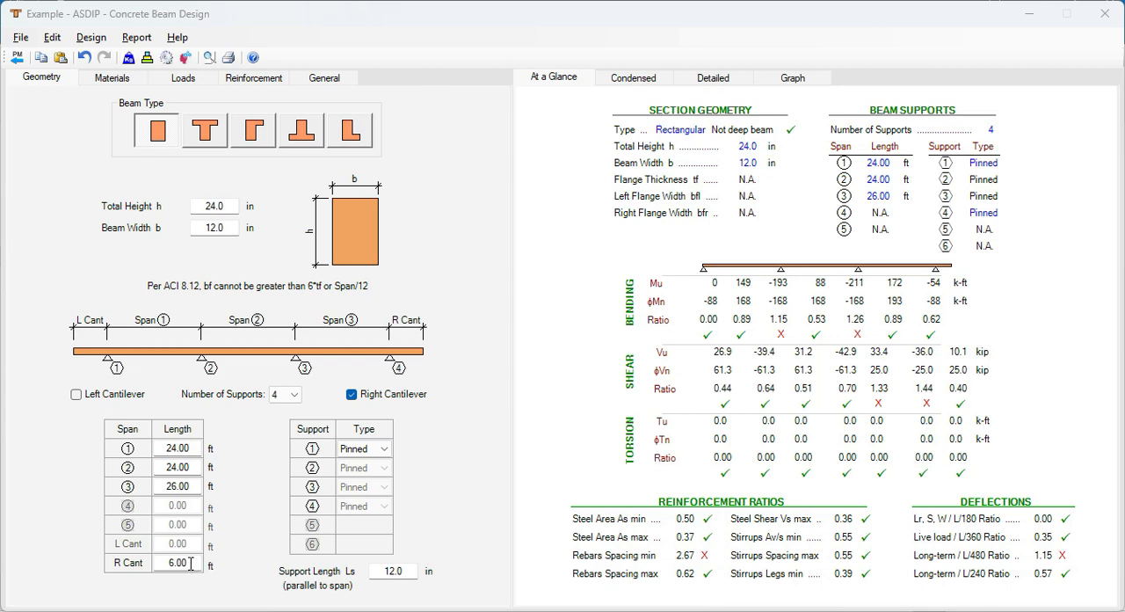
mouse_move(227, 220)
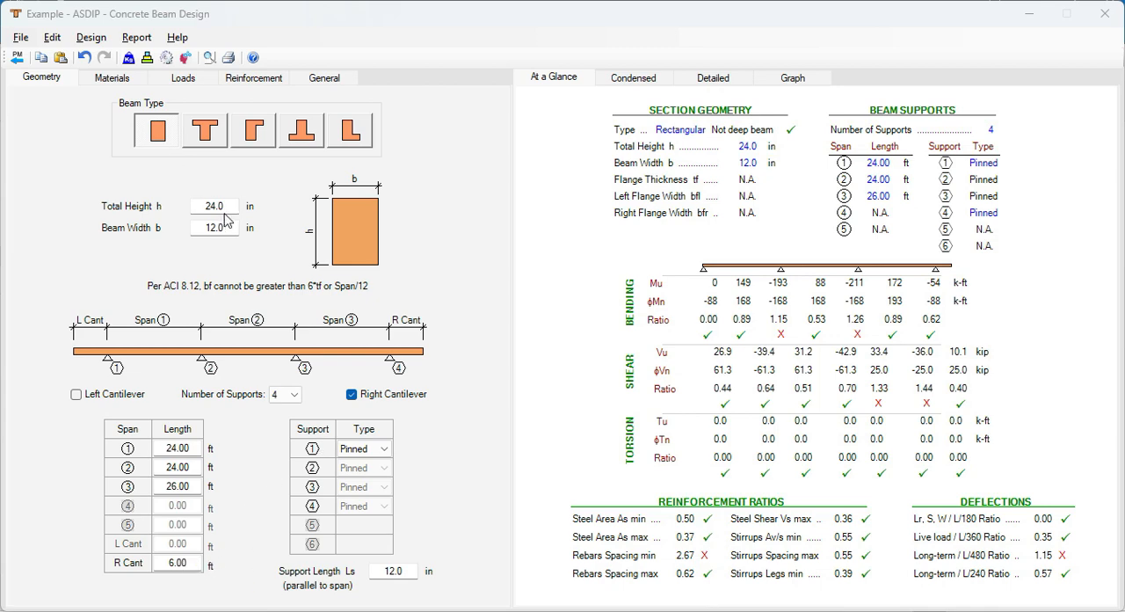
mouse_move(371, 230)
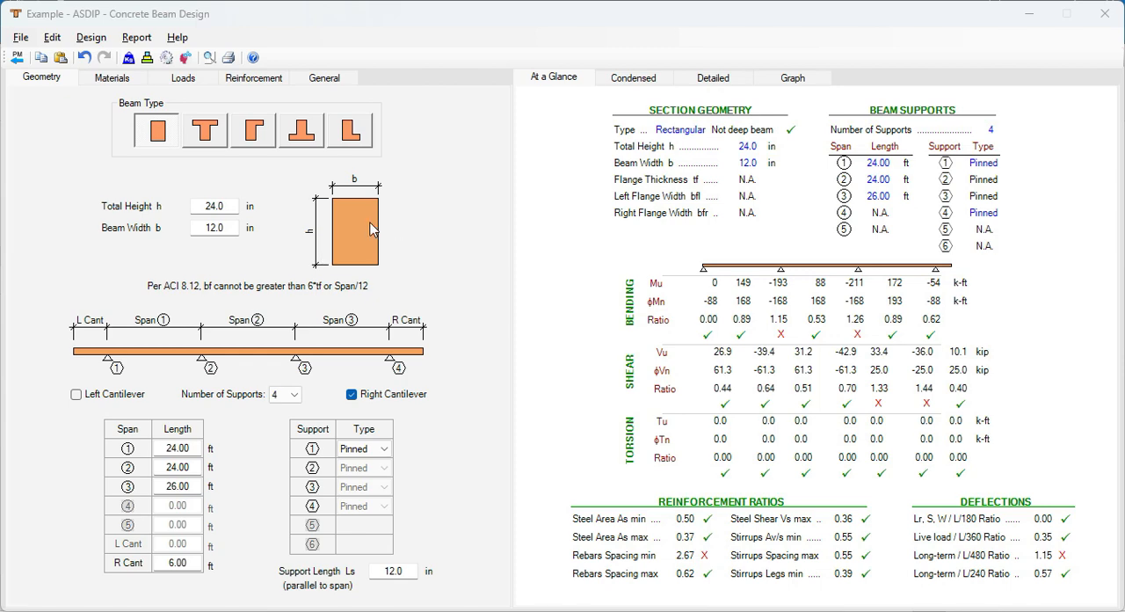
- Review the 3/5 kip concentrated load, then return to the uniform 1000 dead and 2000 live loads
left_click(183, 77)
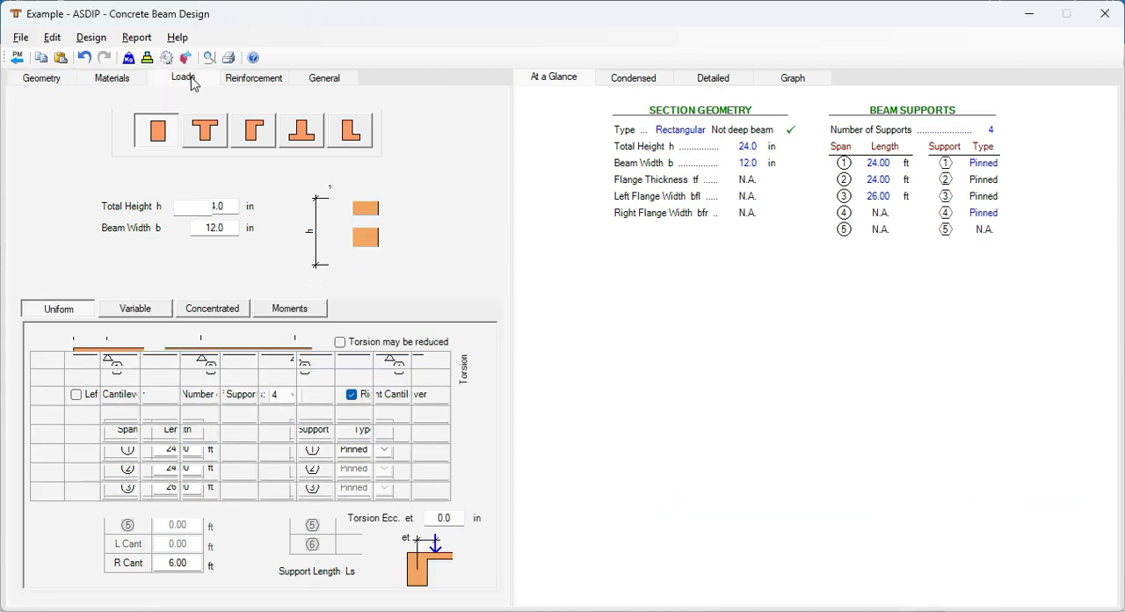
left_click(182, 78)
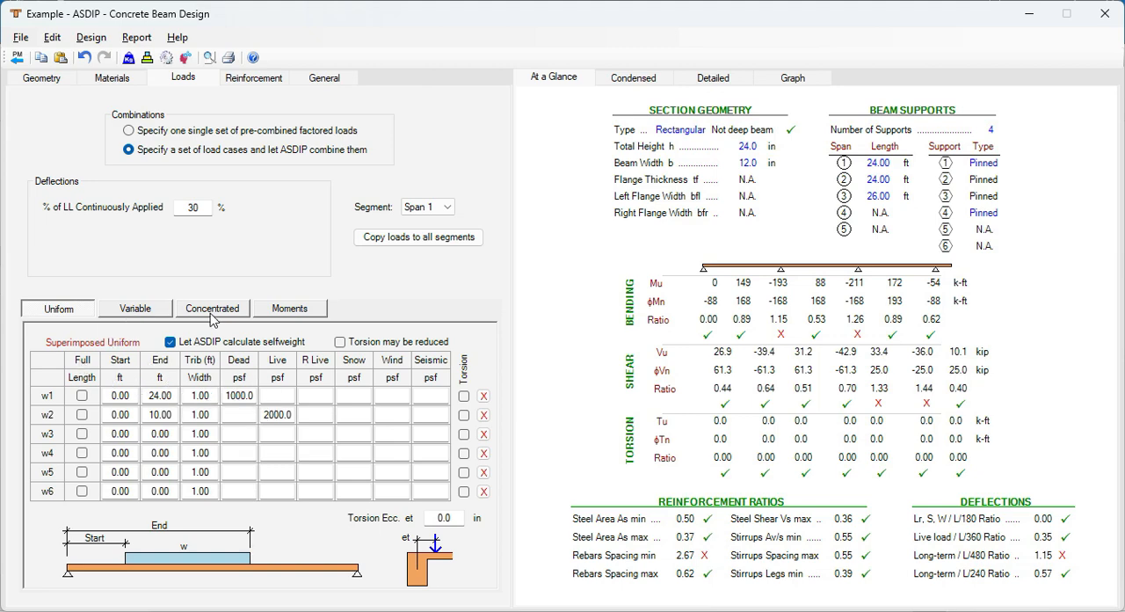
left_click(213, 308)
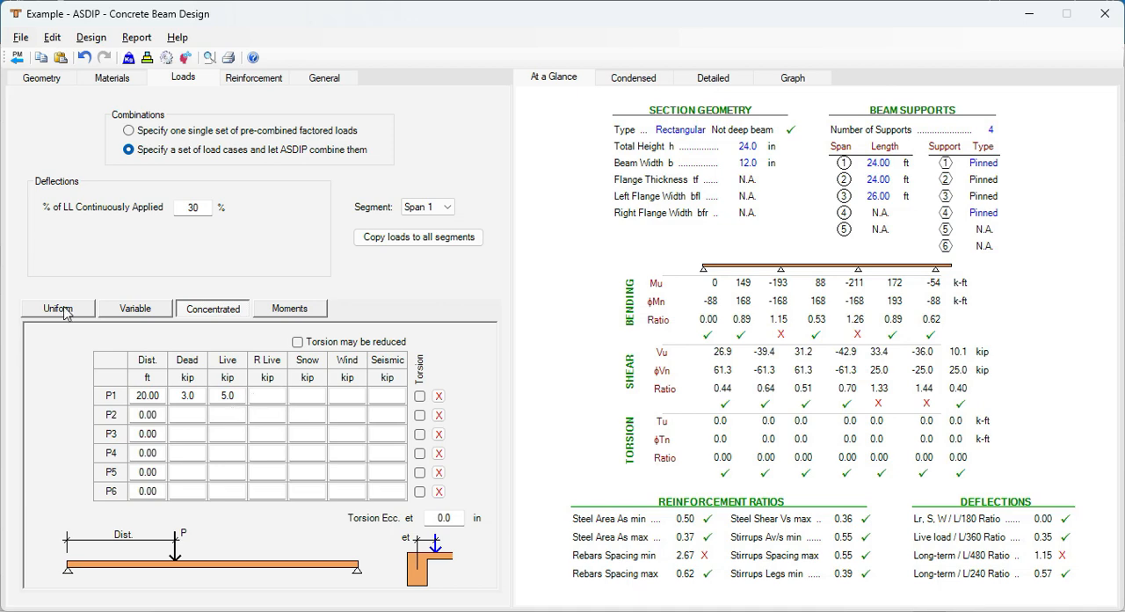
left_click(58, 308)
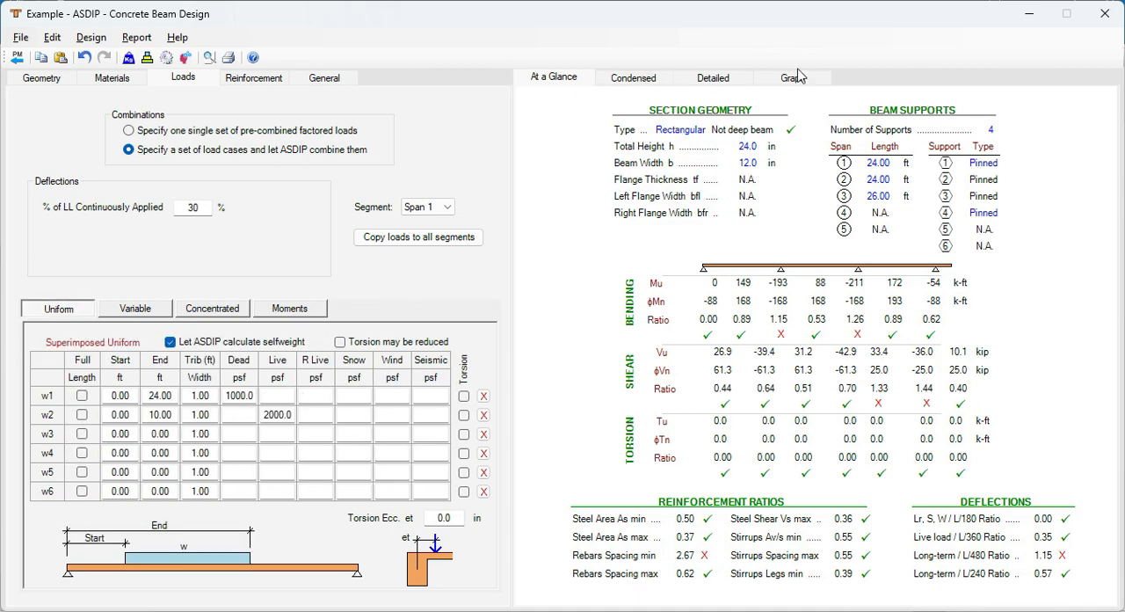
- Show the shear and moment diagrams and keep the 1.2D+1.6L+0.5Lr combination selected
left_click(791, 77)
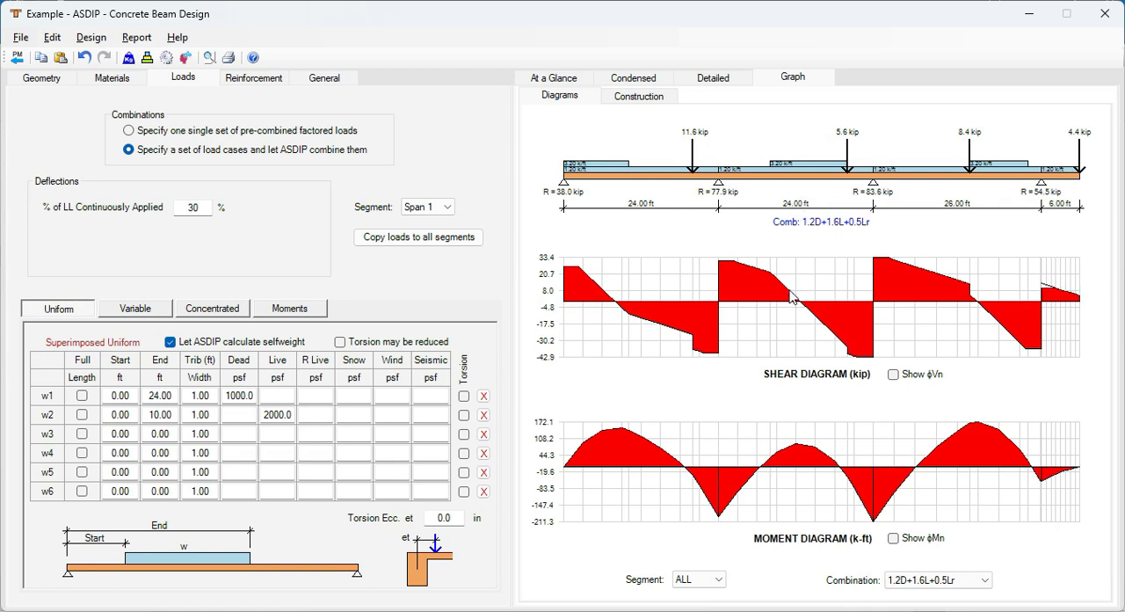
mouse_move(950, 179)
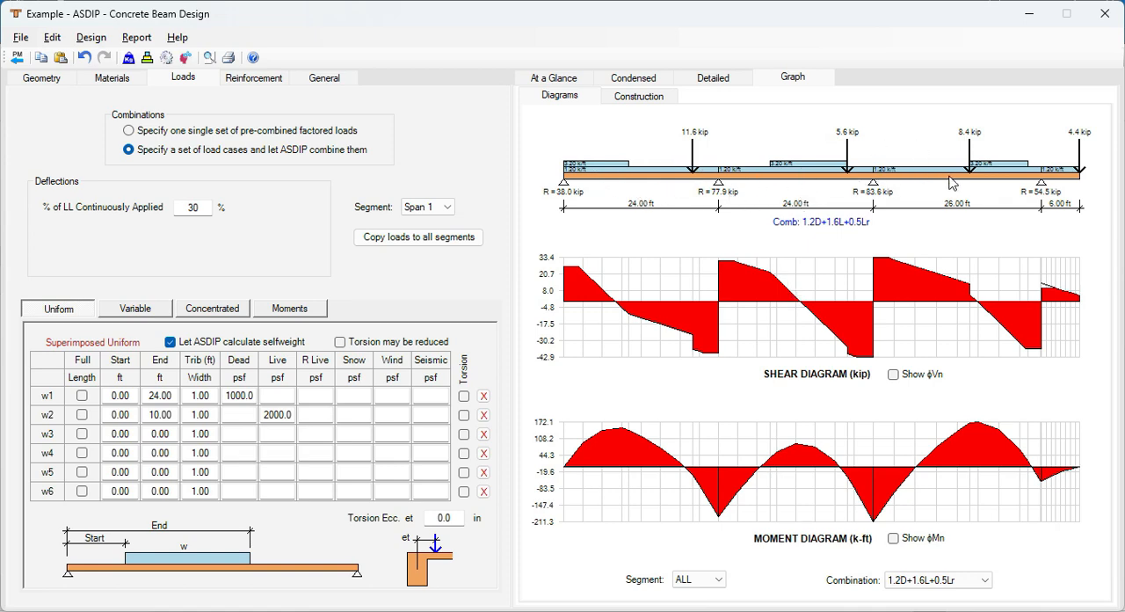
mouse_move(763, 373)
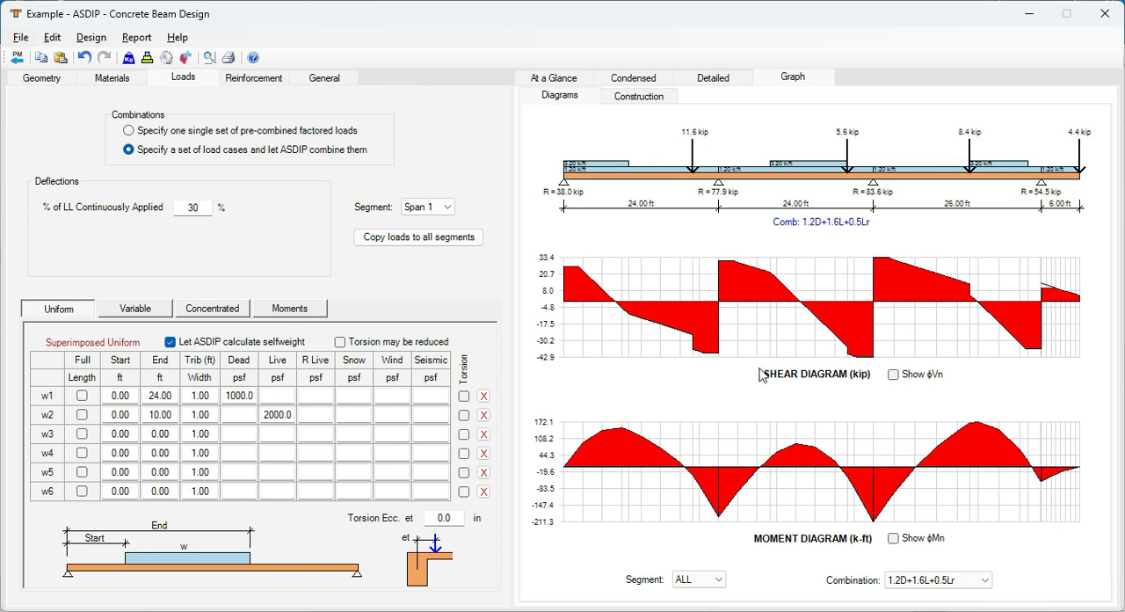
mouse_move(791, 549)
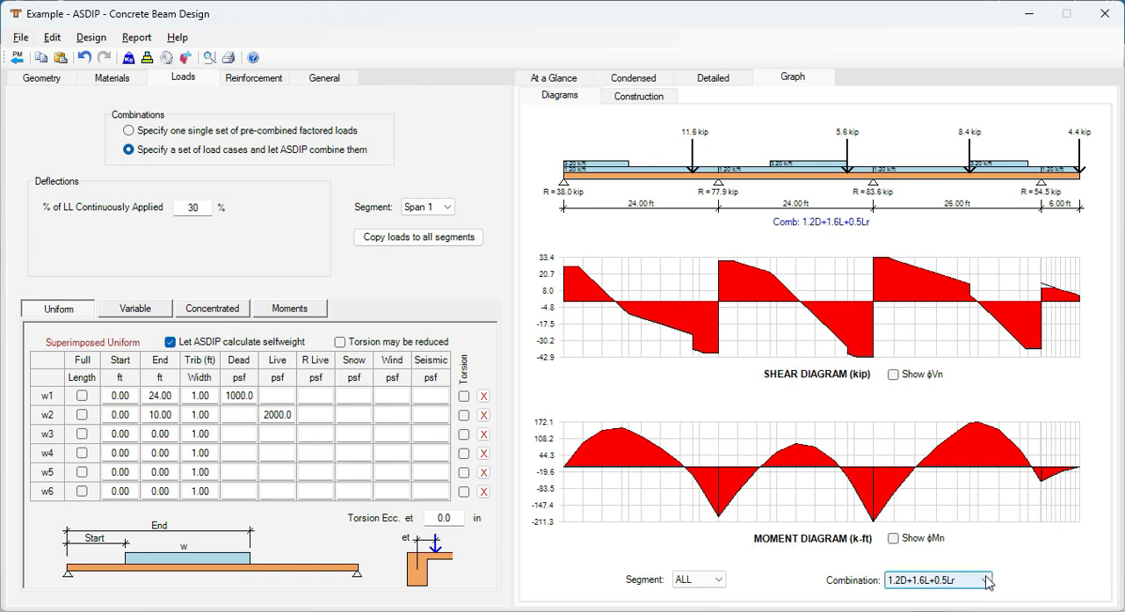
left_click(988, 580)
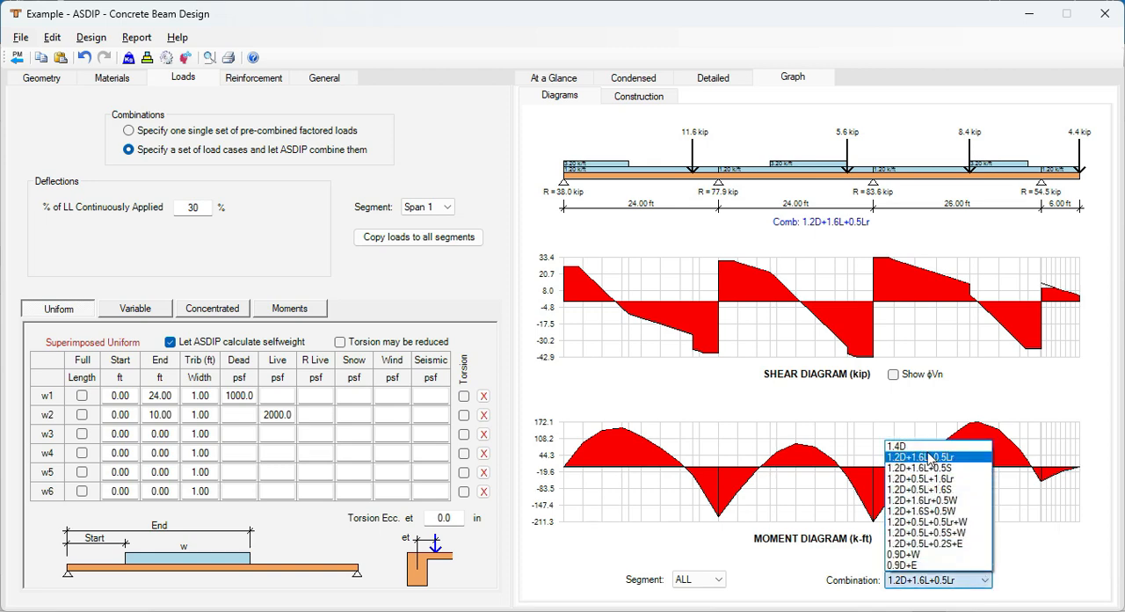
mouse_move(923, 457)
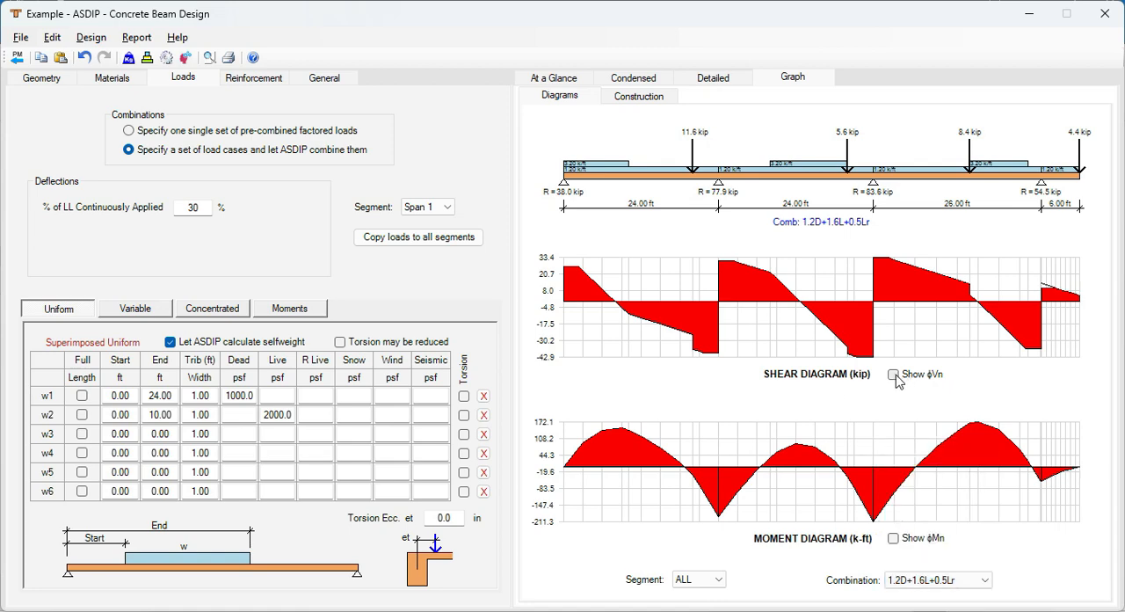
- Overlay φVn on the shear diagram and φMn on the moment diagram
left_click(893, 374)
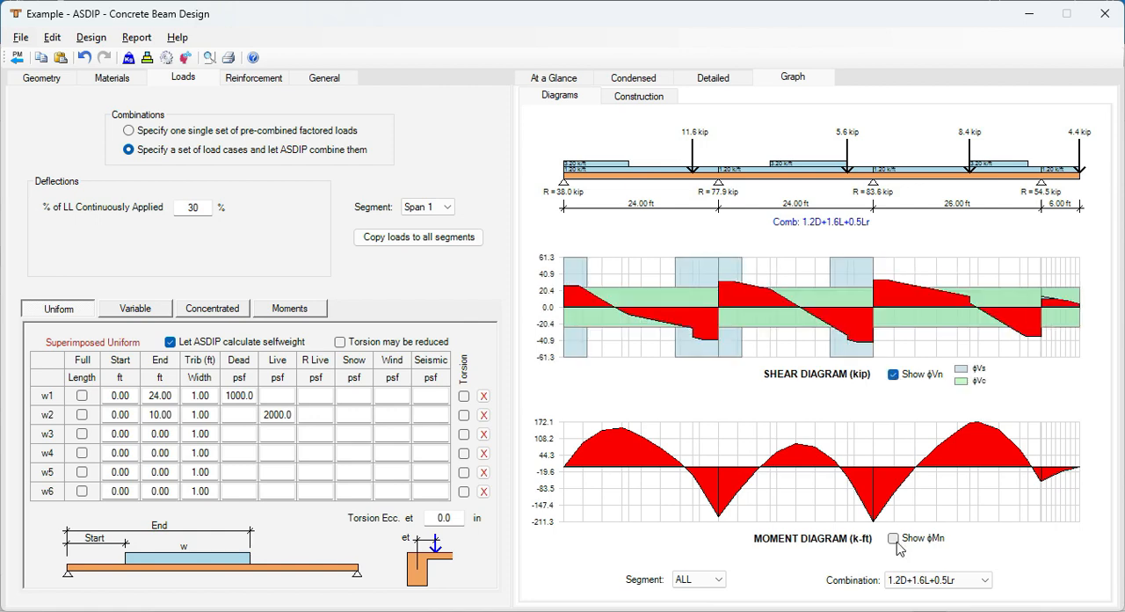
left_click(893, 538)
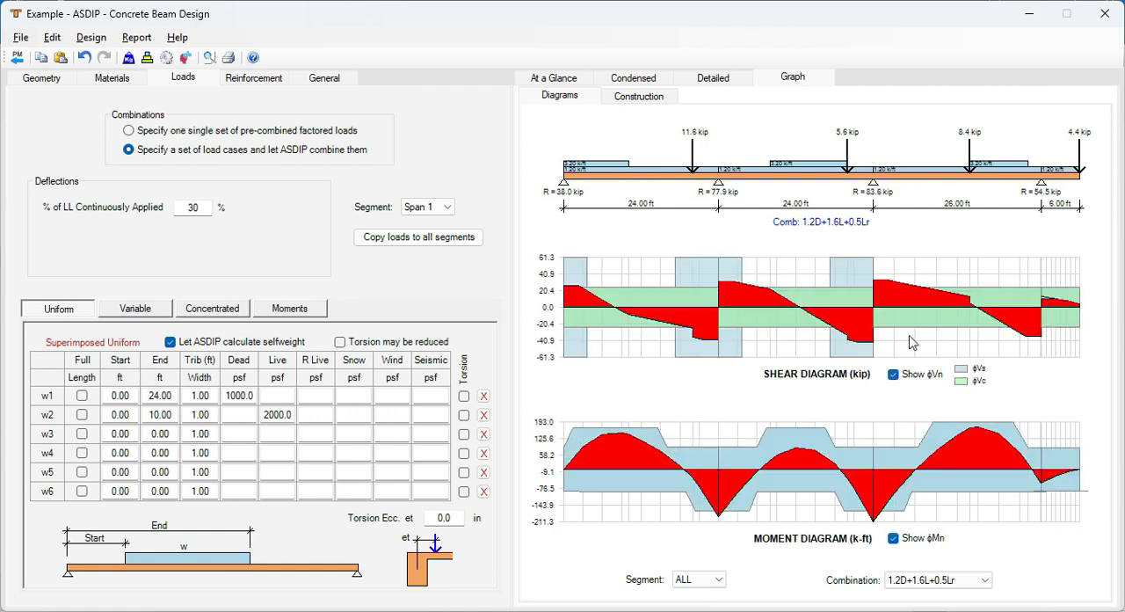
mouse_move(759, 297)
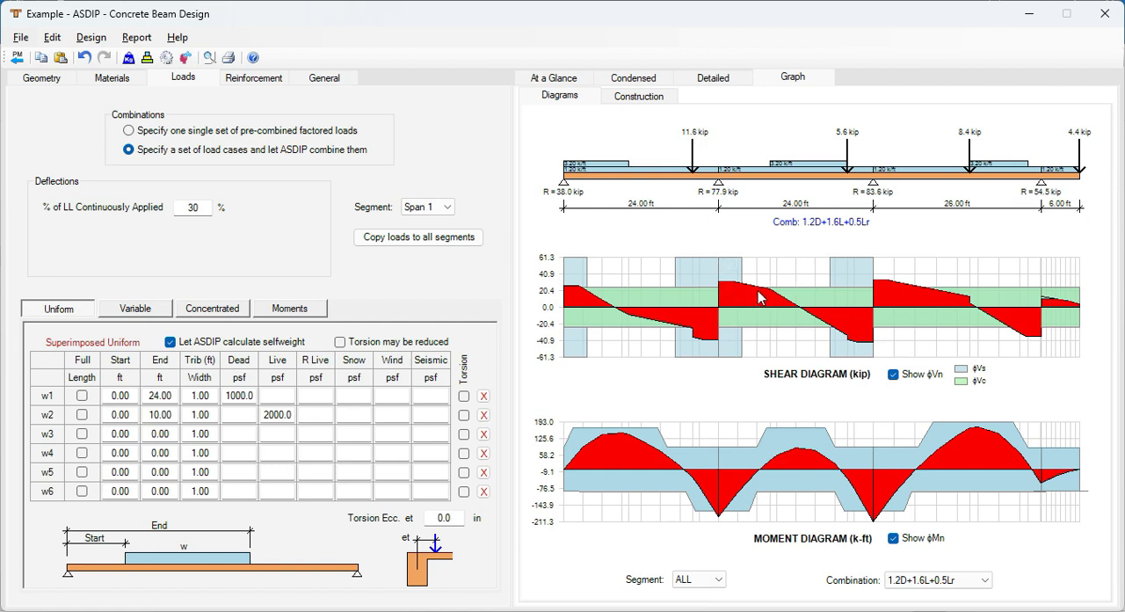
mouse_move(721, 513)
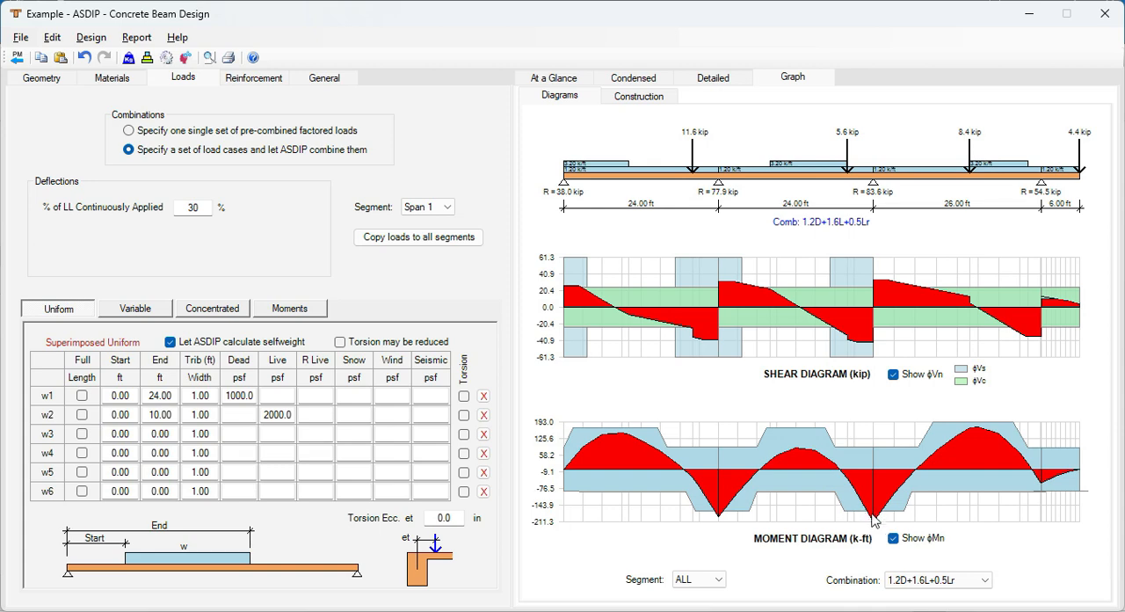
mouse_move(754, 267)
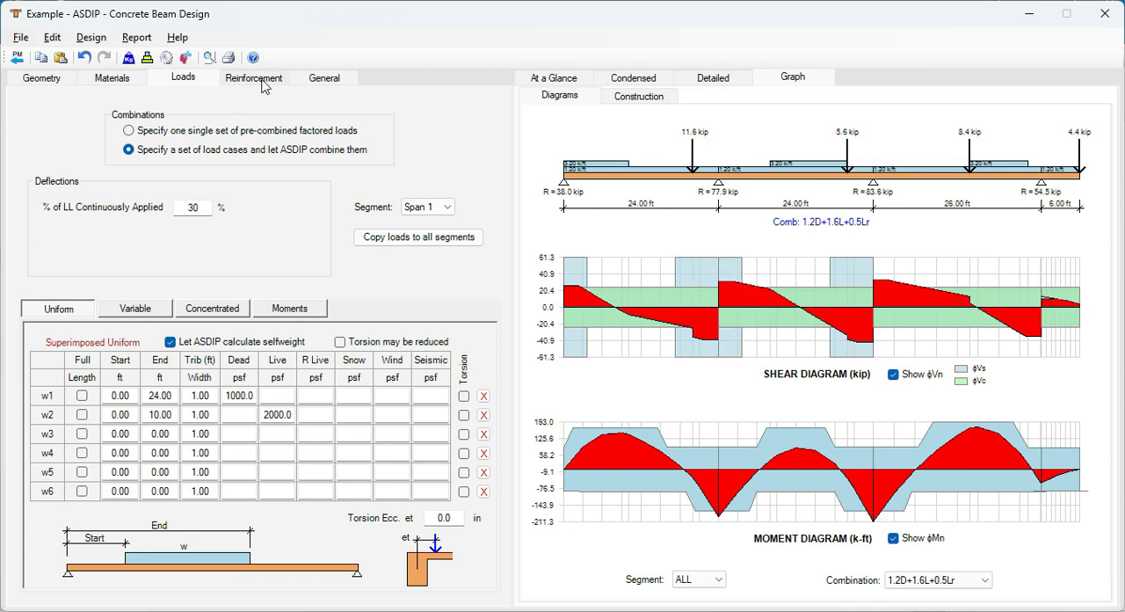
left_click(253, 78)
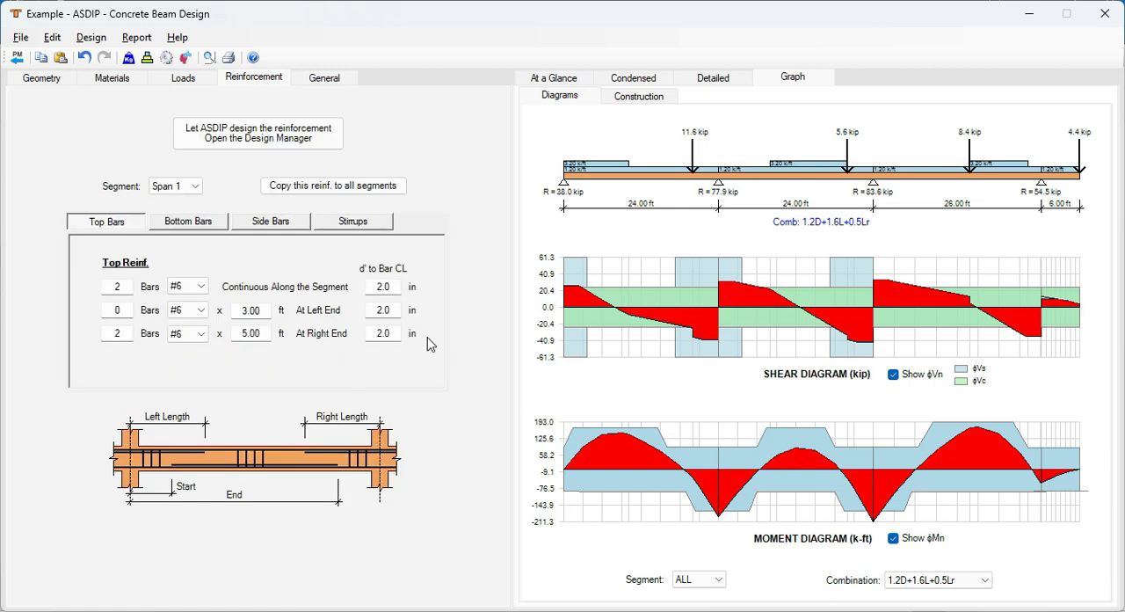
mouse_move(260, 371)
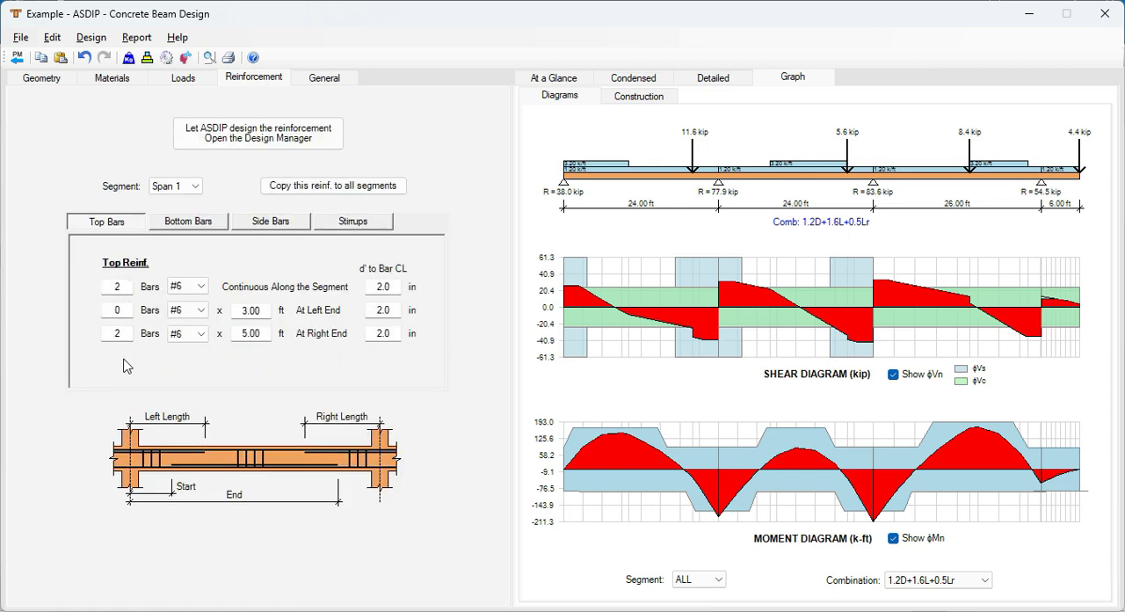
left_click(179, 287)
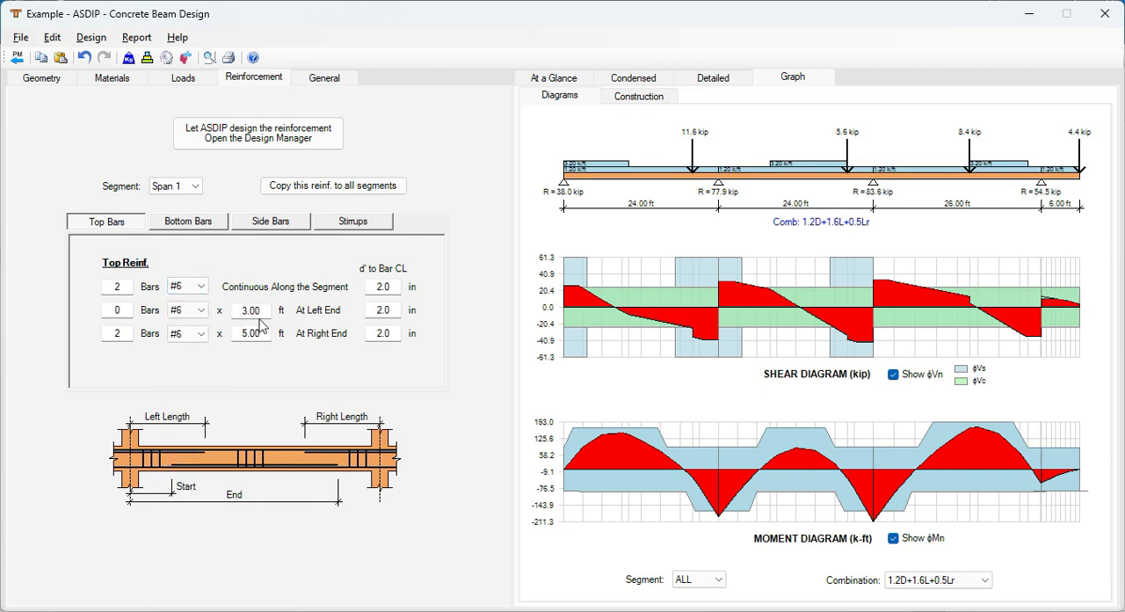
mouse_move(186, 222)
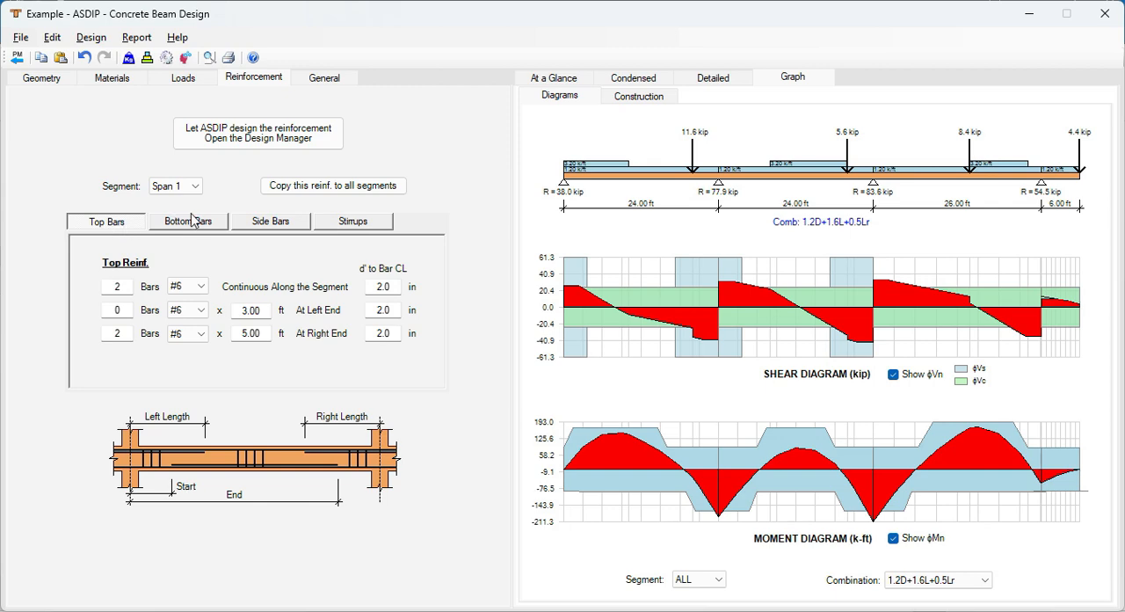
left_click(271, 221)
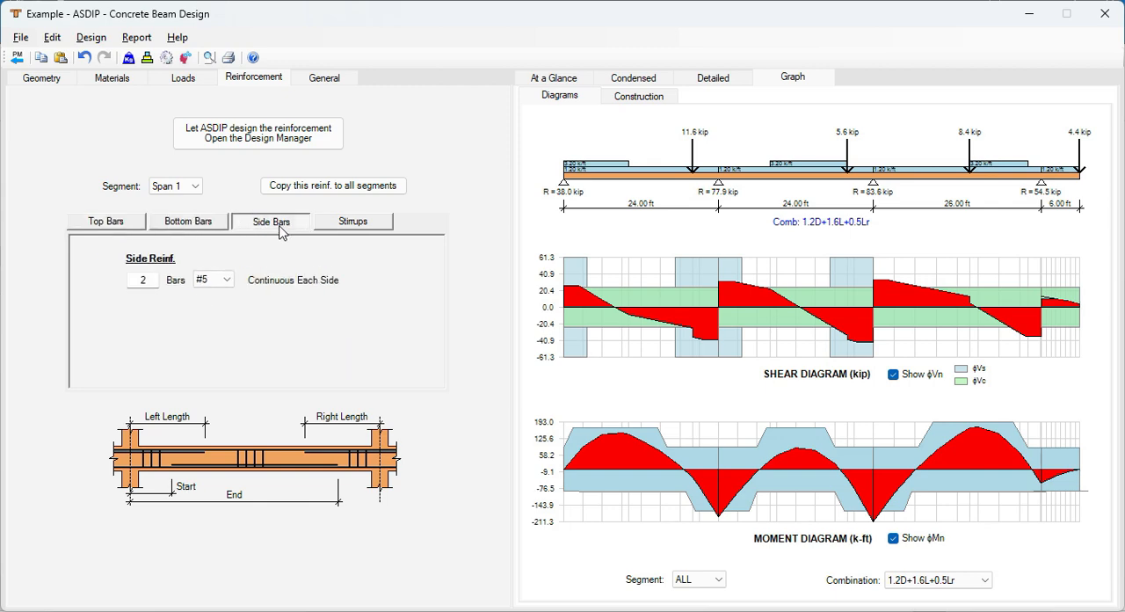
left_click(105, 222)
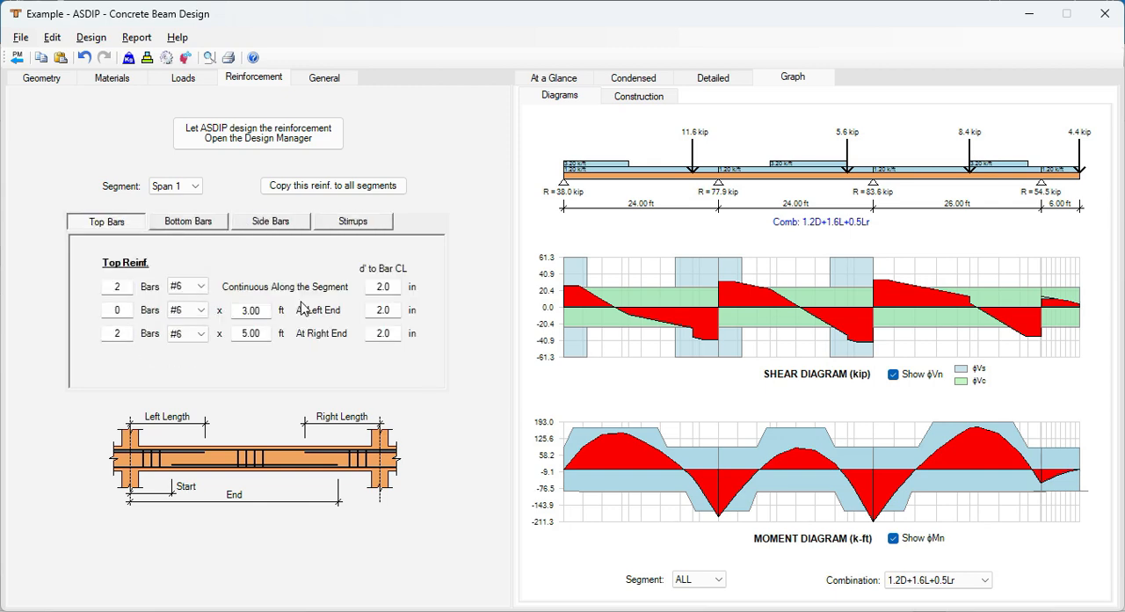
left_click(116, 285)
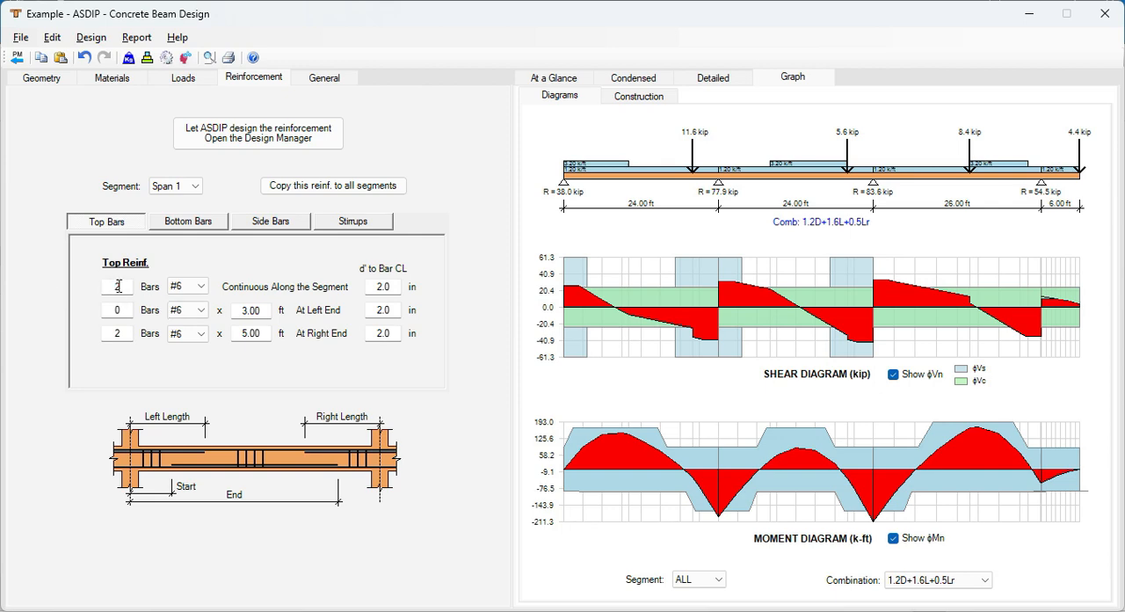
type("2")
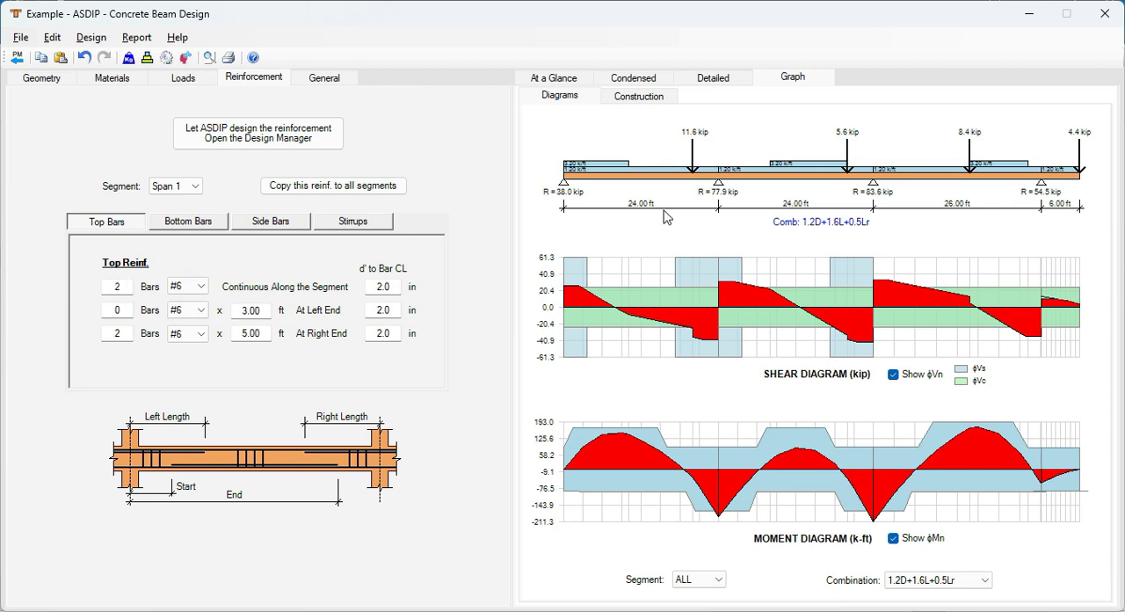
mouse_move(707, 357)
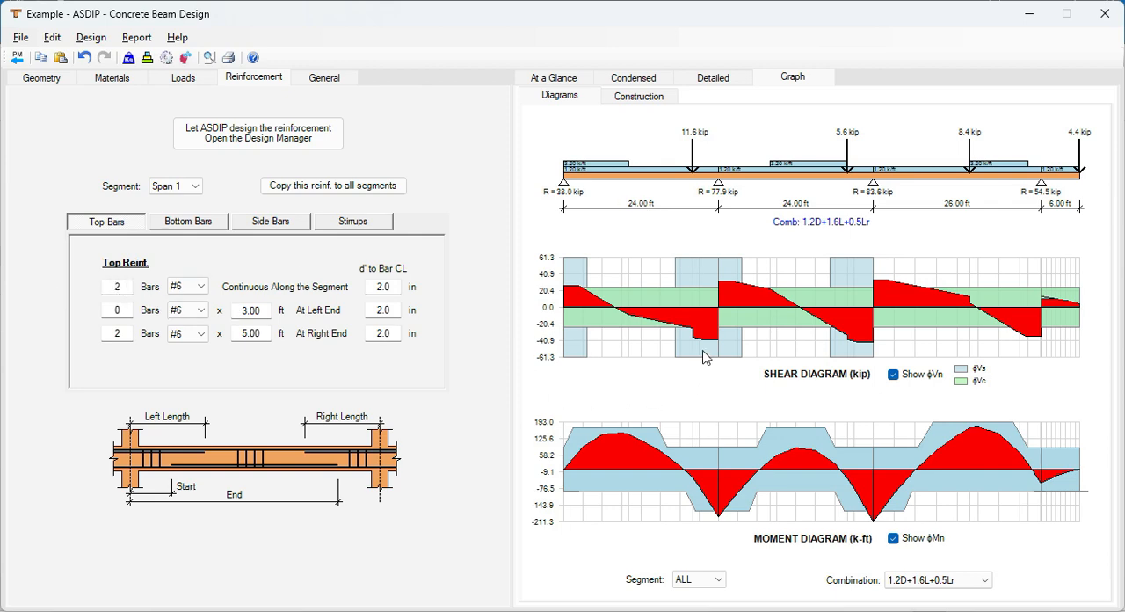
mouse_move(458, 313)
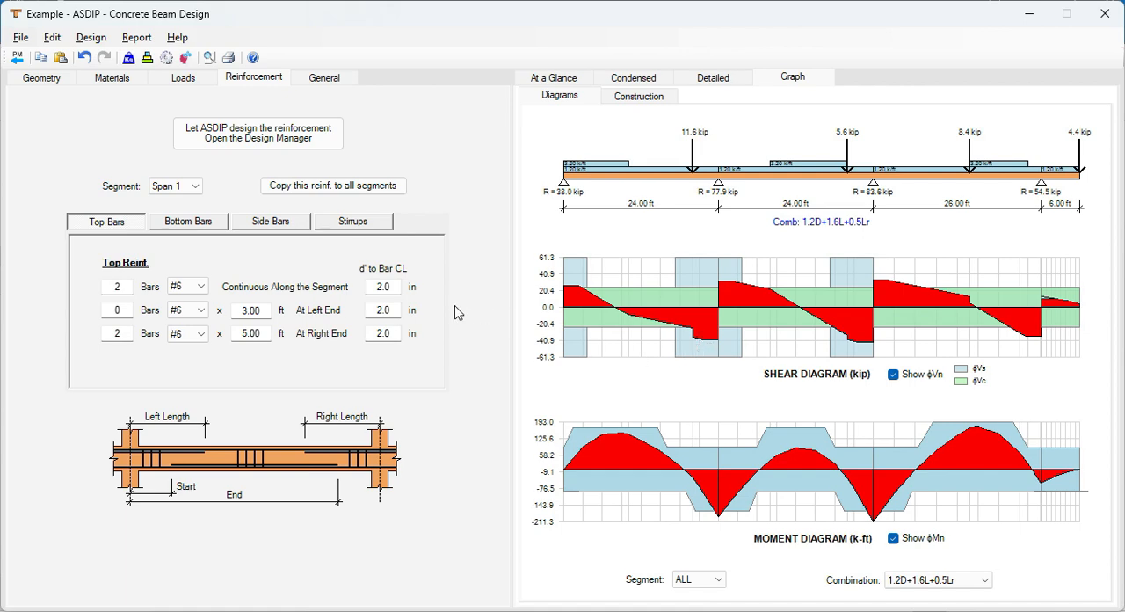
mouse_move(482, 306)
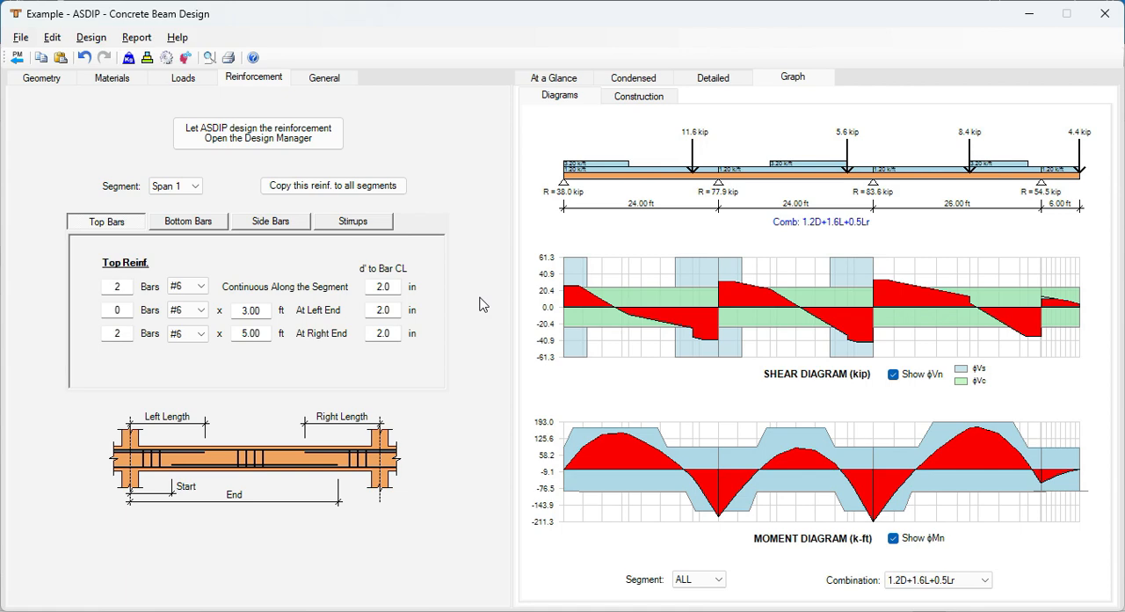
mouse_move(418, 211)
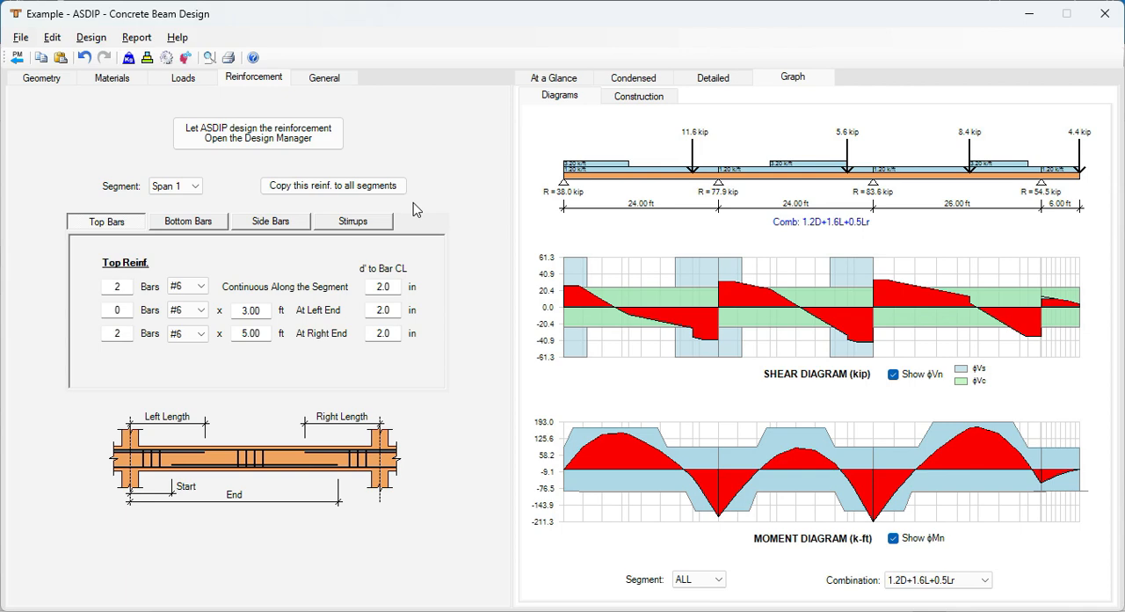
mouse_move(415, 243)
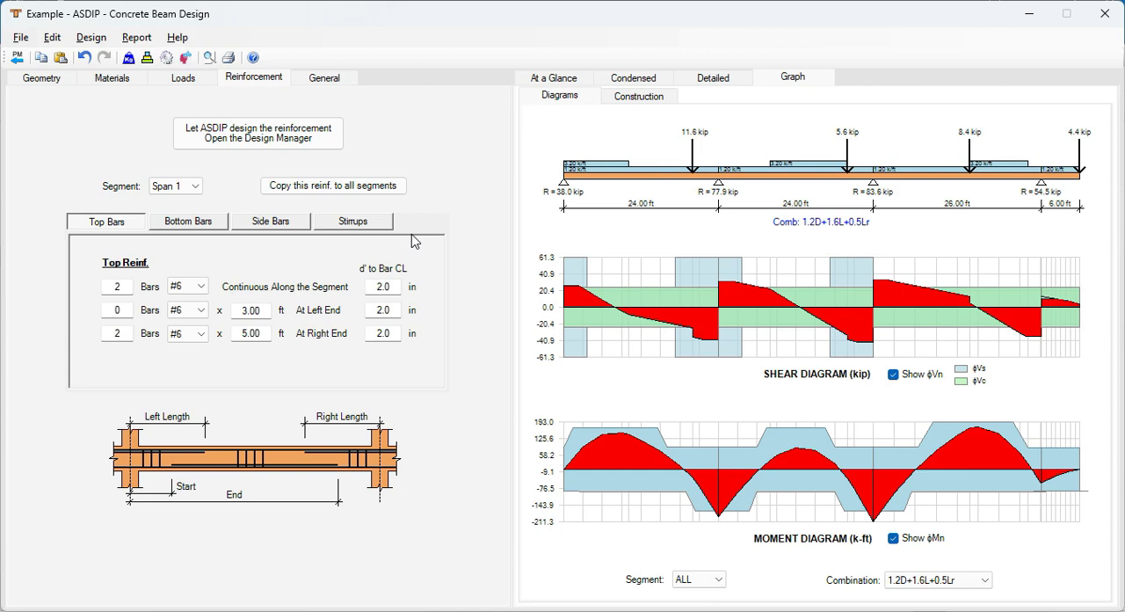
mouse_move(411, 271)
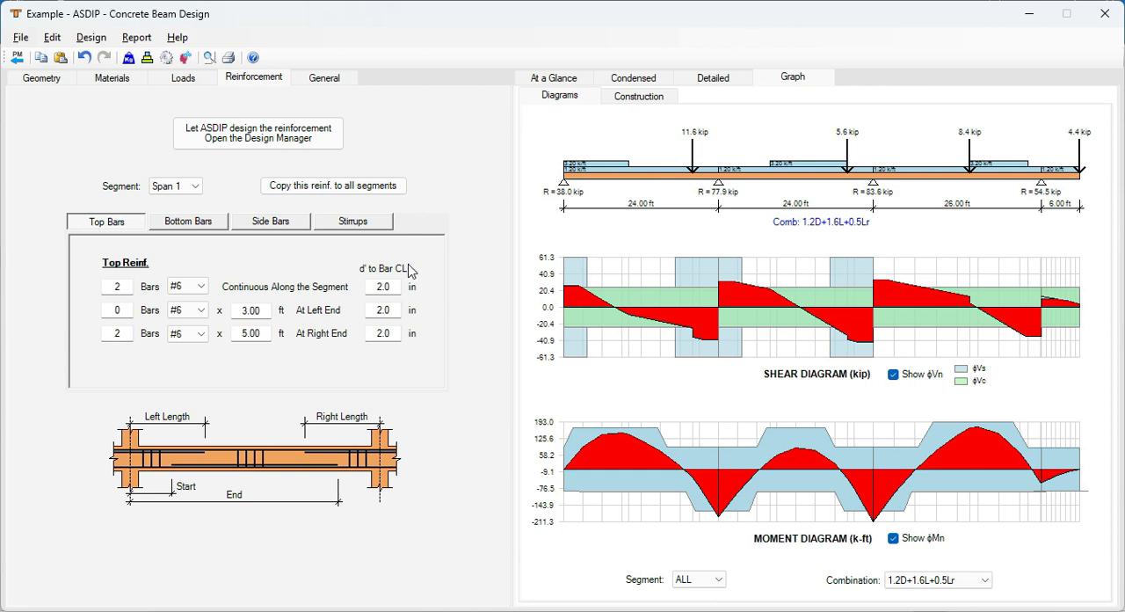
mouse_move(411, 292)
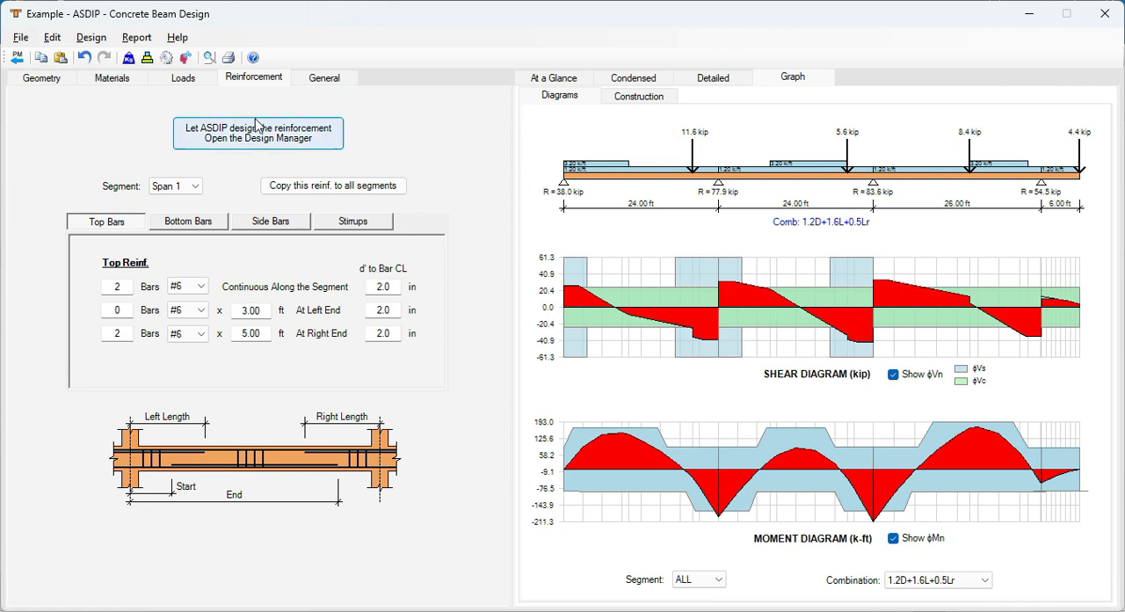
mouse_move(264, 84)
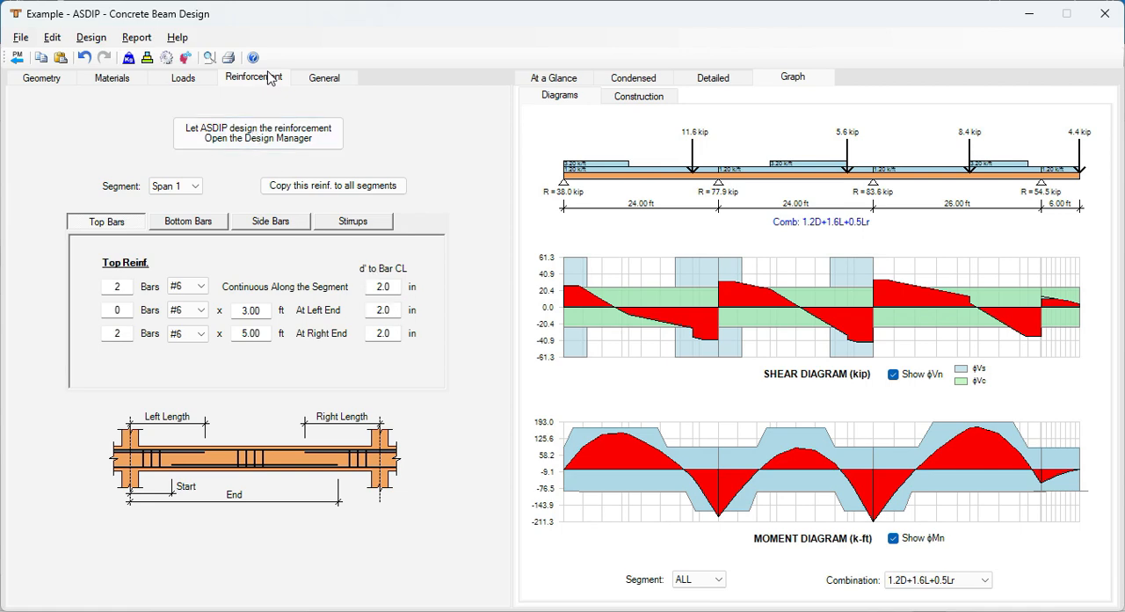
- Open the Design Manager and choose #6 for the top bars at supports
left_click(256, 134)
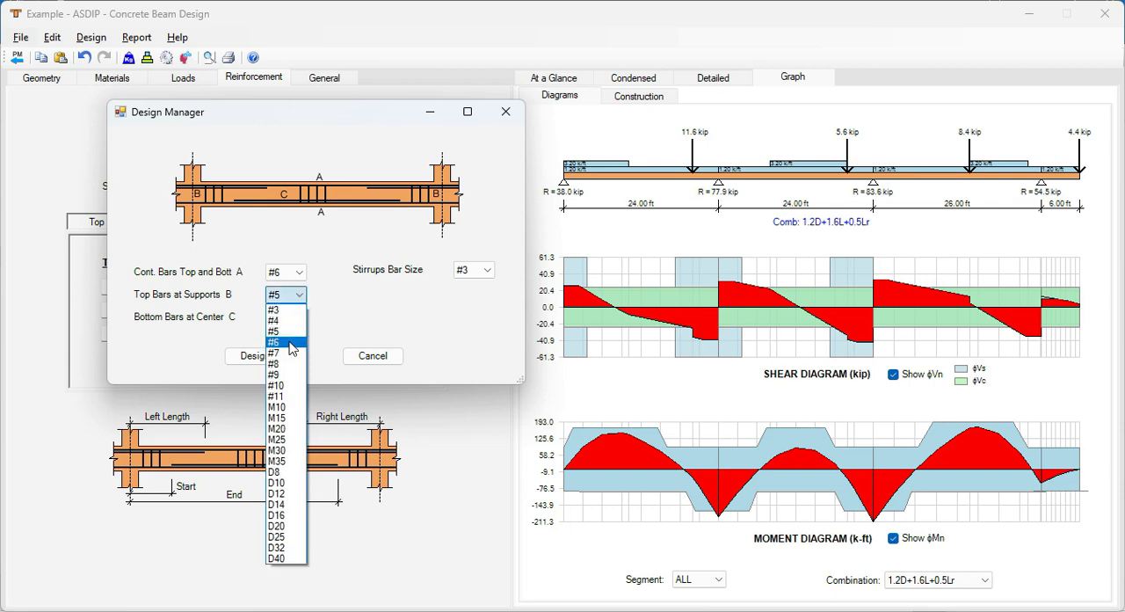
left_click(275, 341)
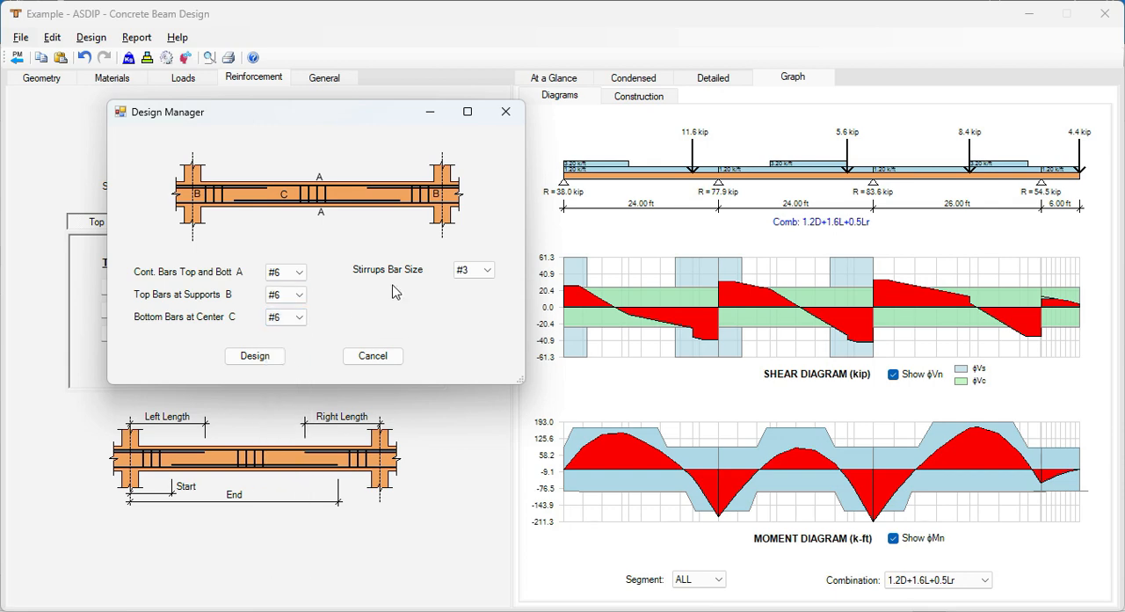
mouse_move(303, 362)
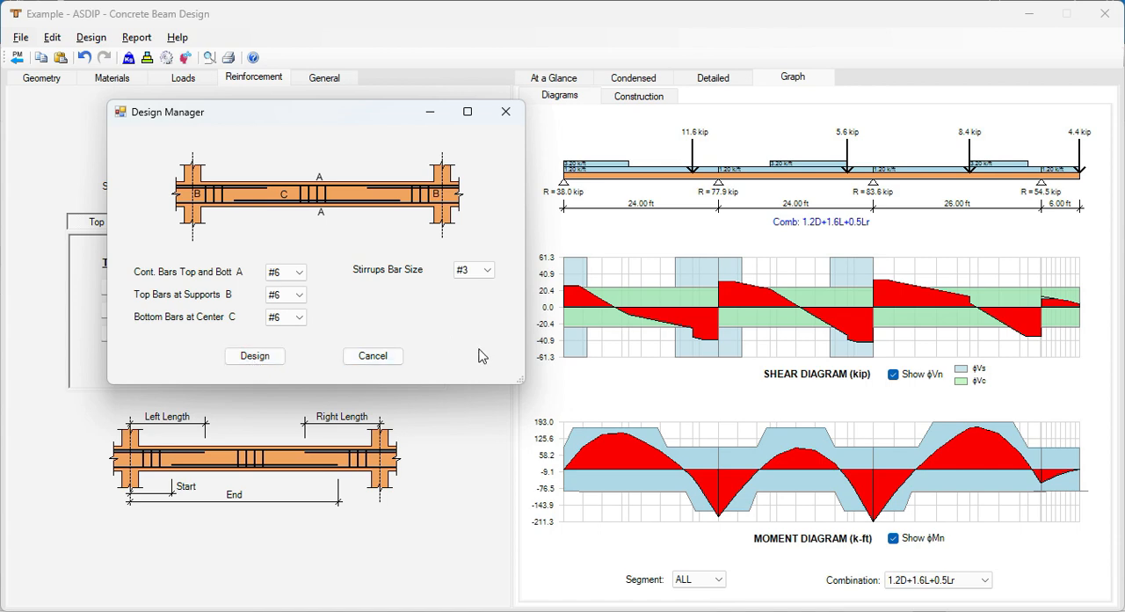
mouse_move(826, 362)
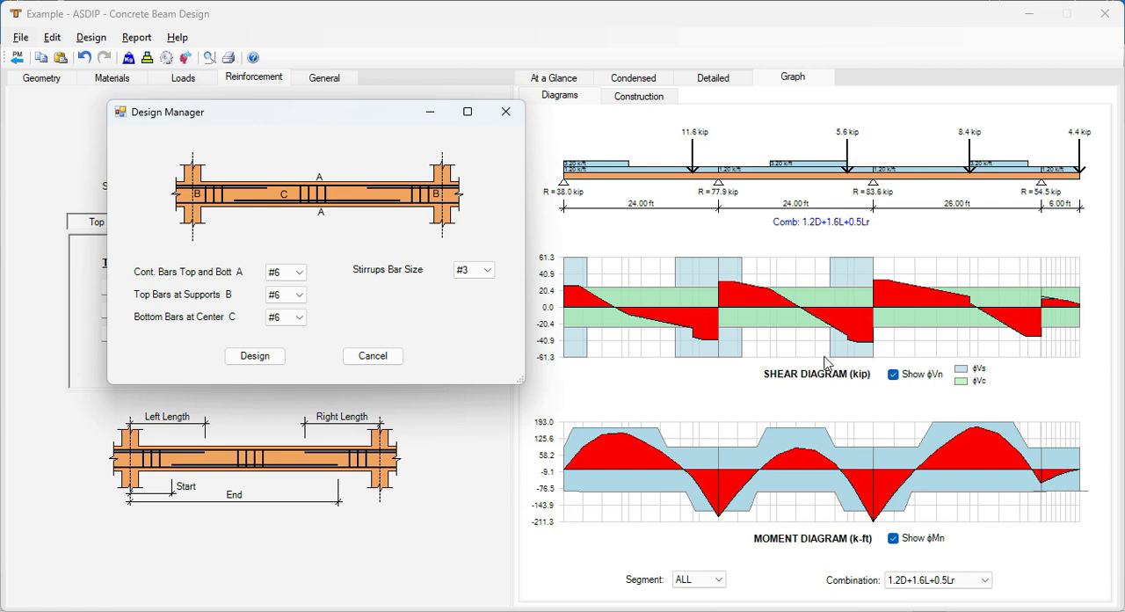
mouse_move(88, 299)
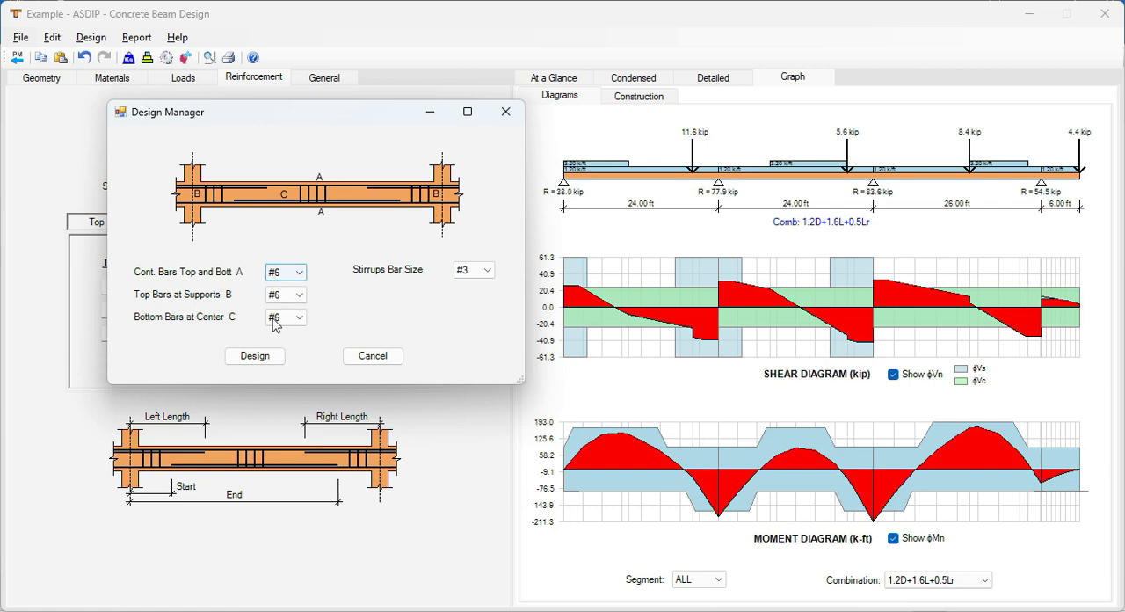
mouse_move(670, 378)
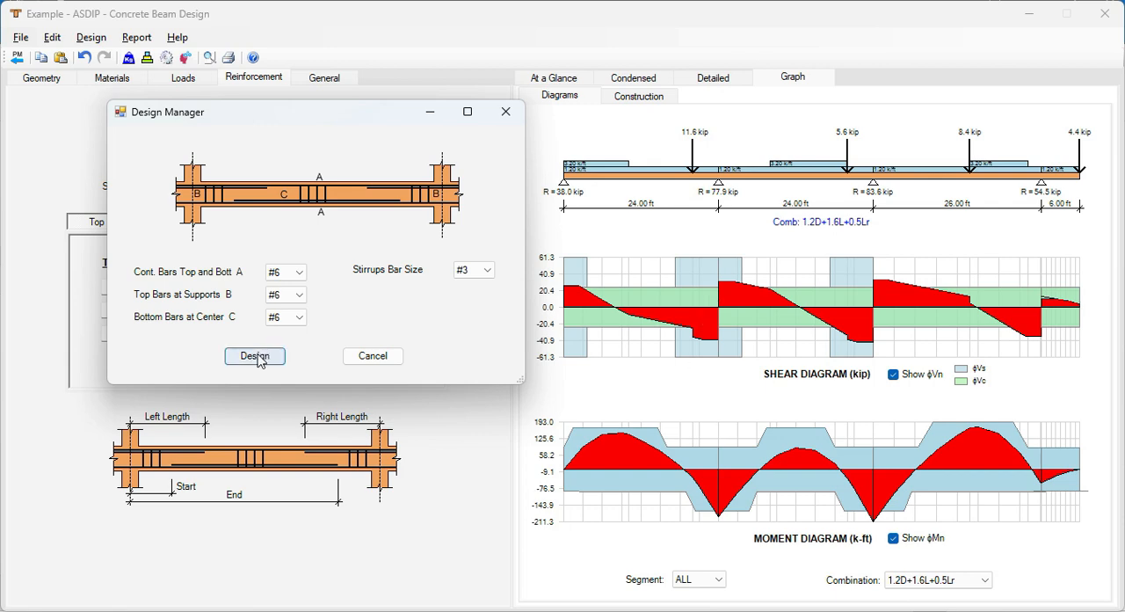
- Run the automatic design, giving span 1 two #6 continuous top bars with #6 end bars
left_click(253, 355)
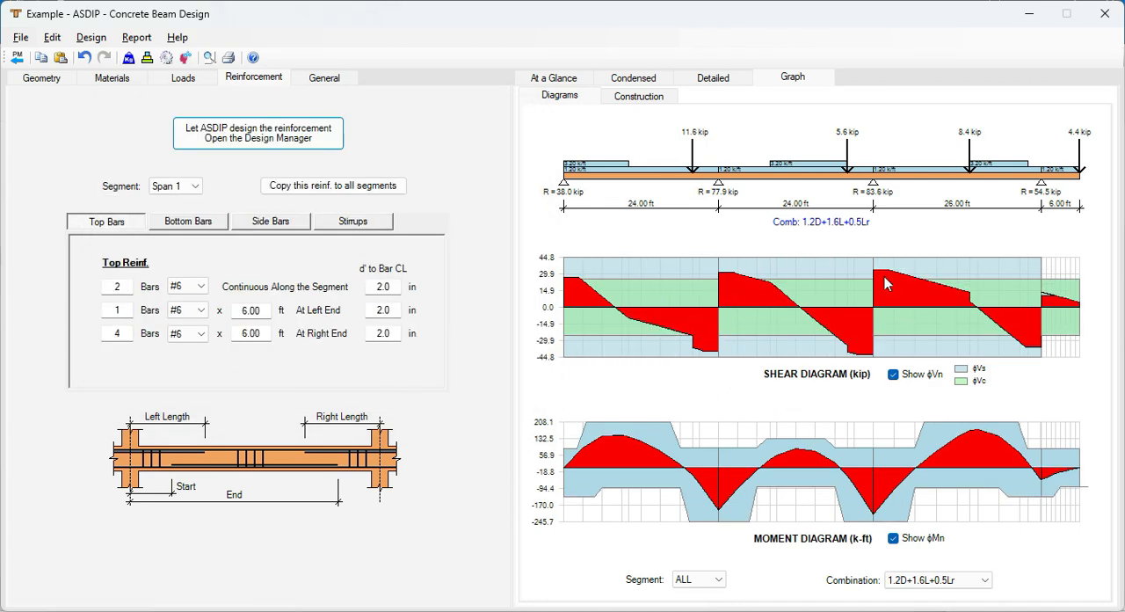
mouse_move(918, 341)
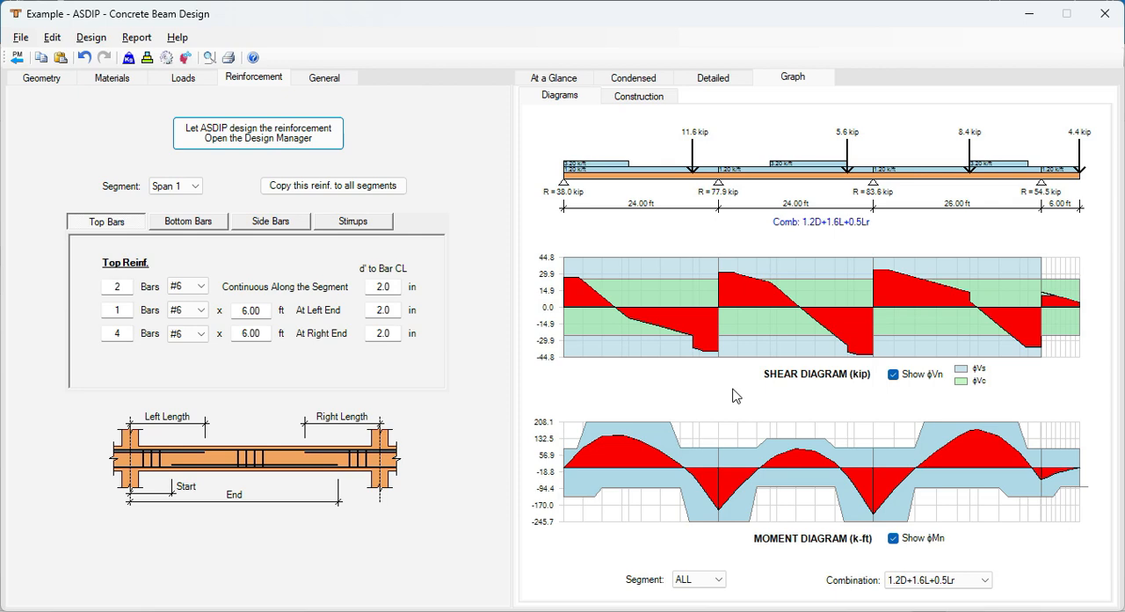
mouse_move(691, 319)
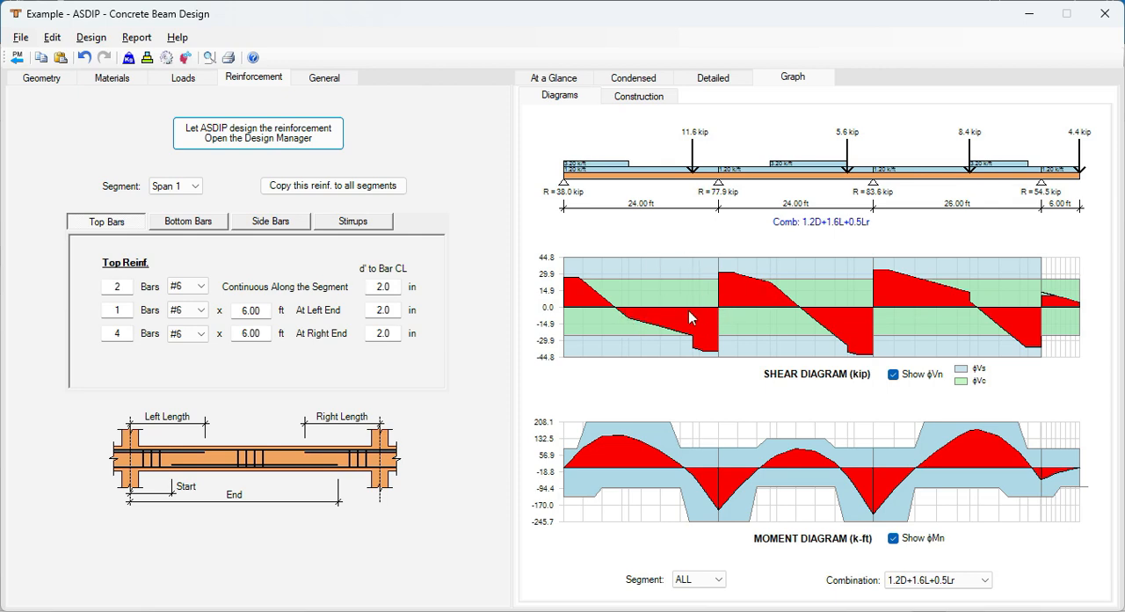
mouse_move(1013, 283)
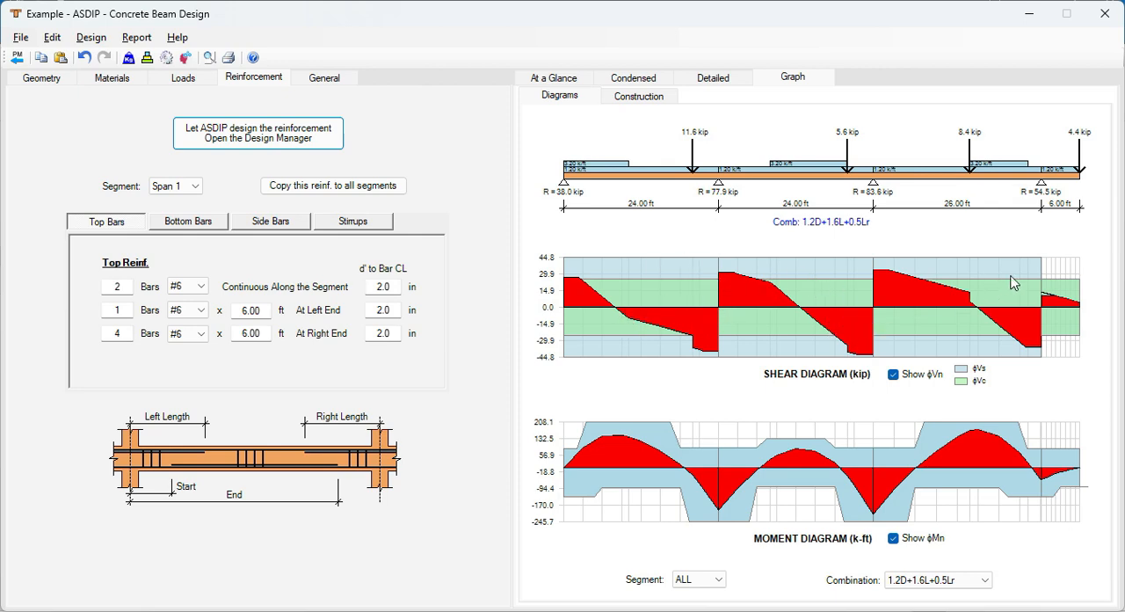
mouse_move(584, 302)
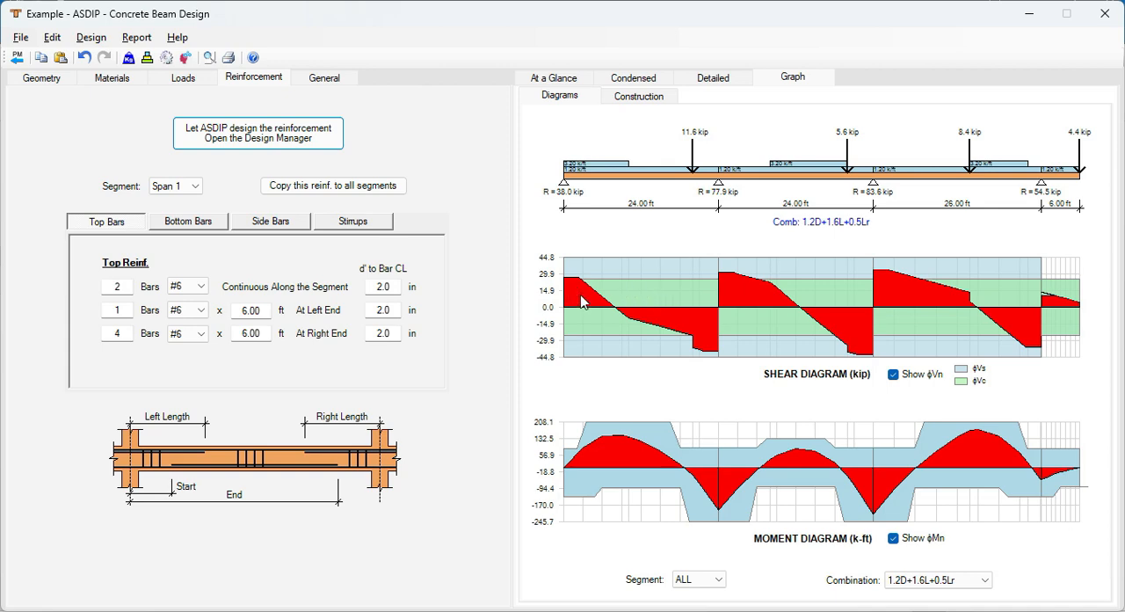
mouse_move(704, 334)
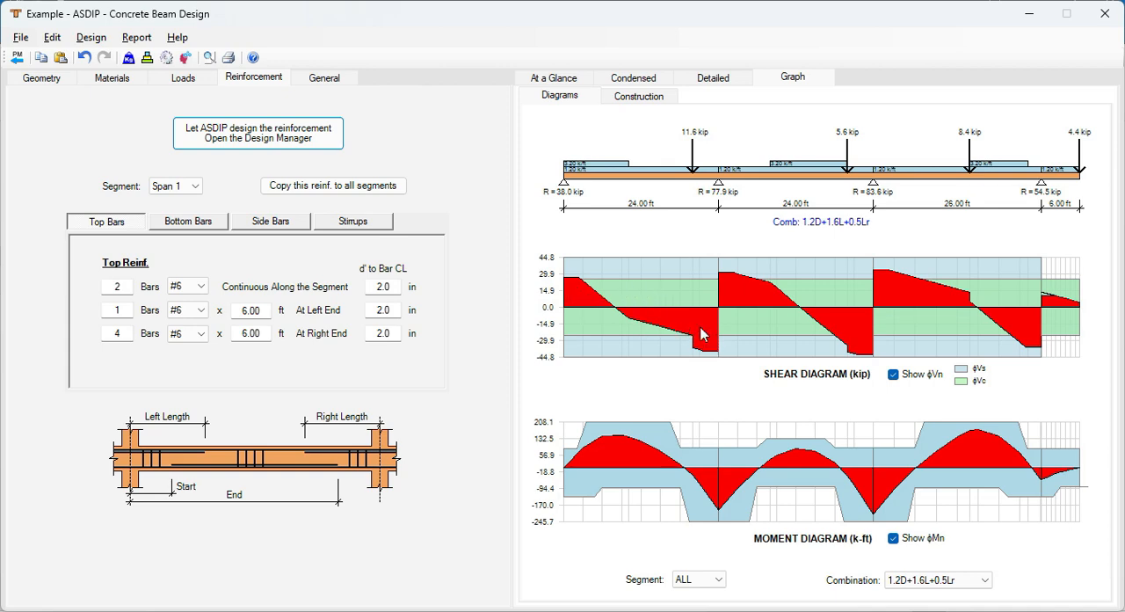
mouse_move(704, 323)
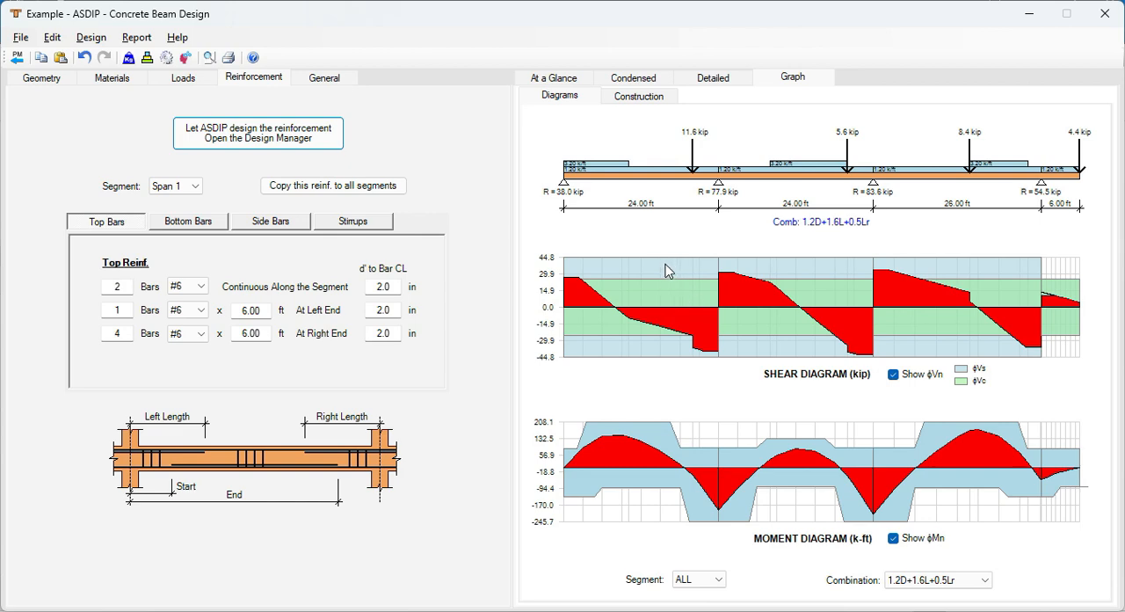
mouse_move(672, 265)
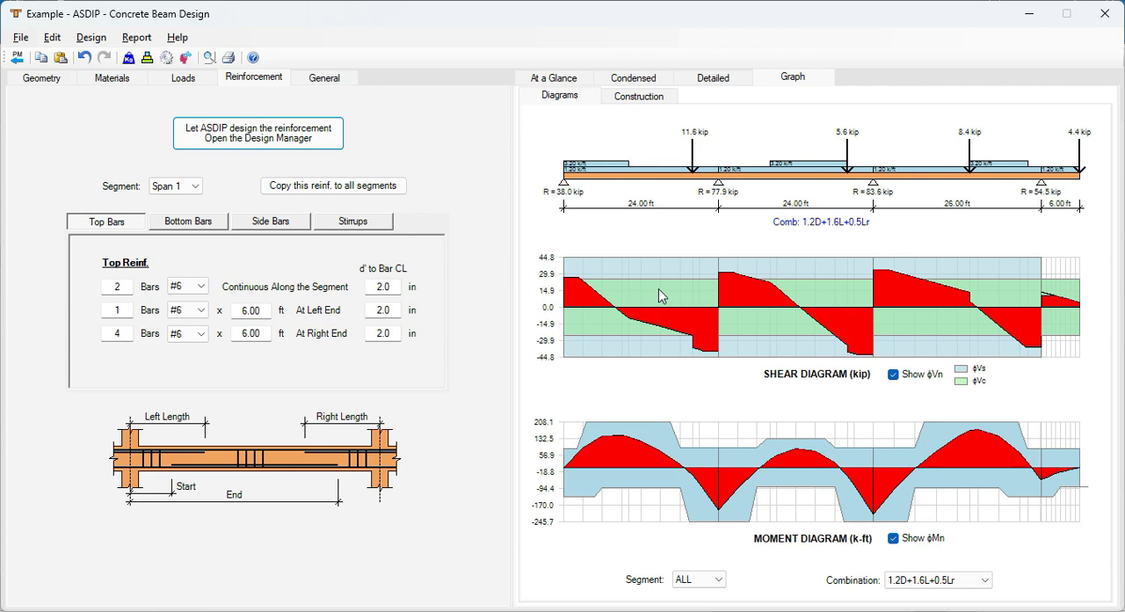
mouse_move(677, 292)
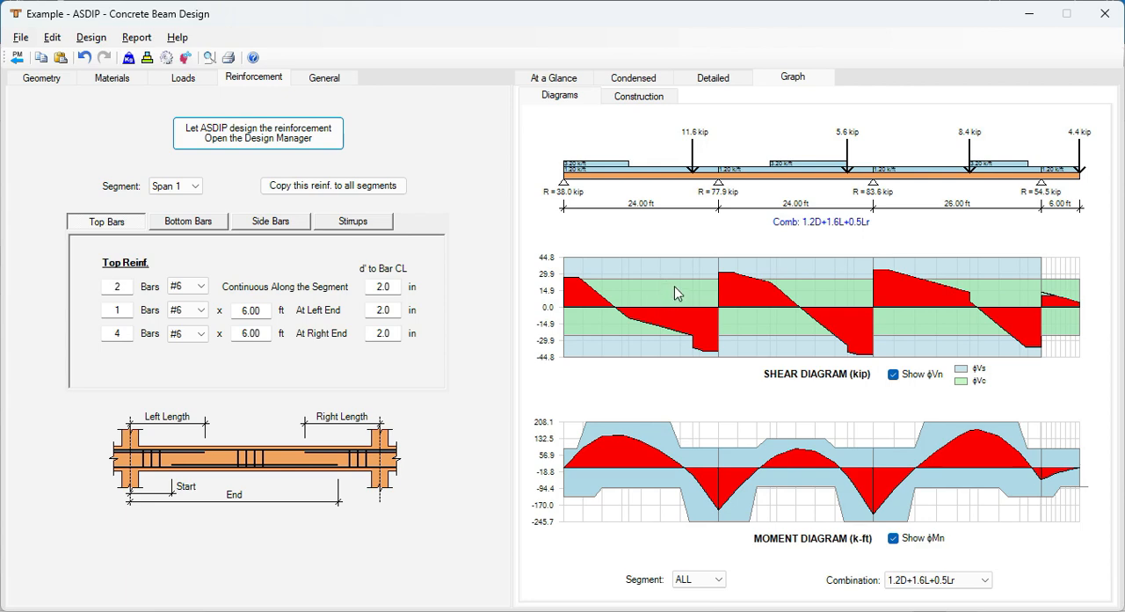
mouse_move(712, 332)
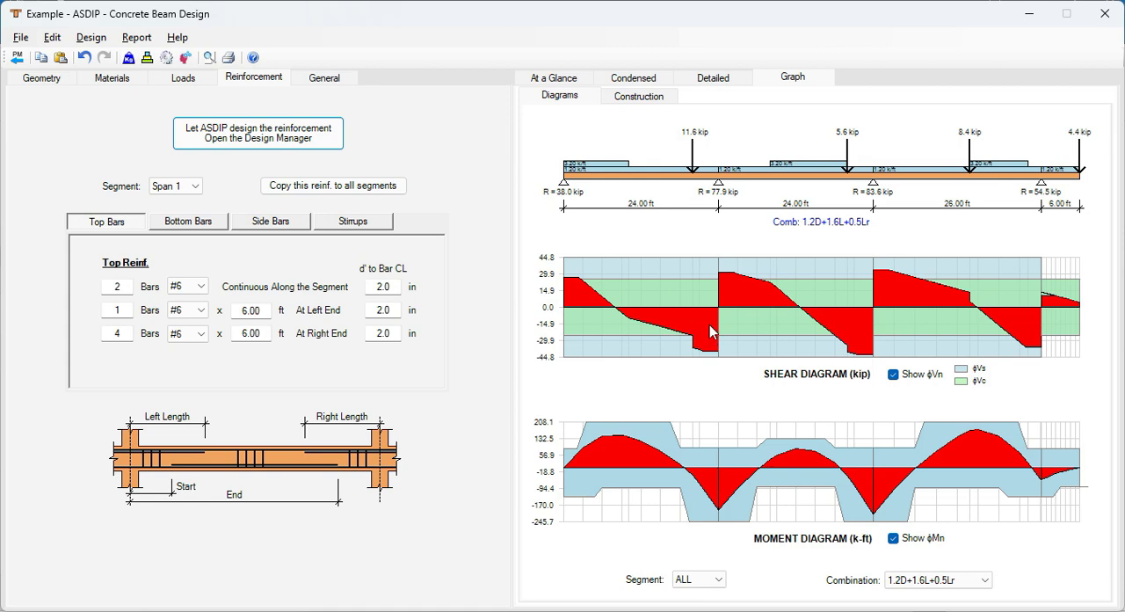
mouse_move(631, 308)
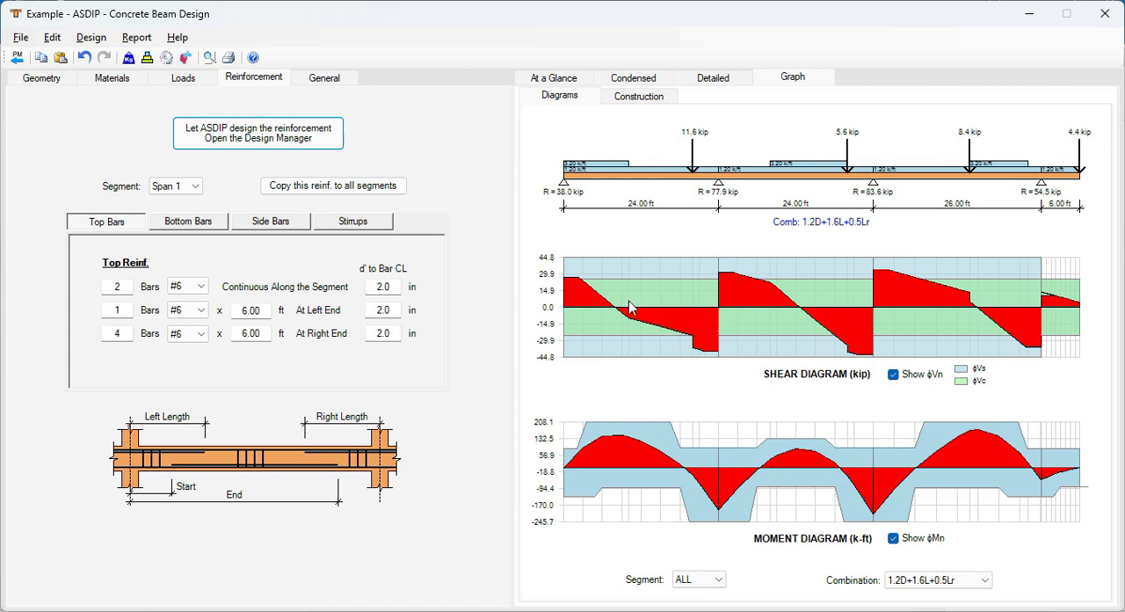
mouse_move(711, 290)
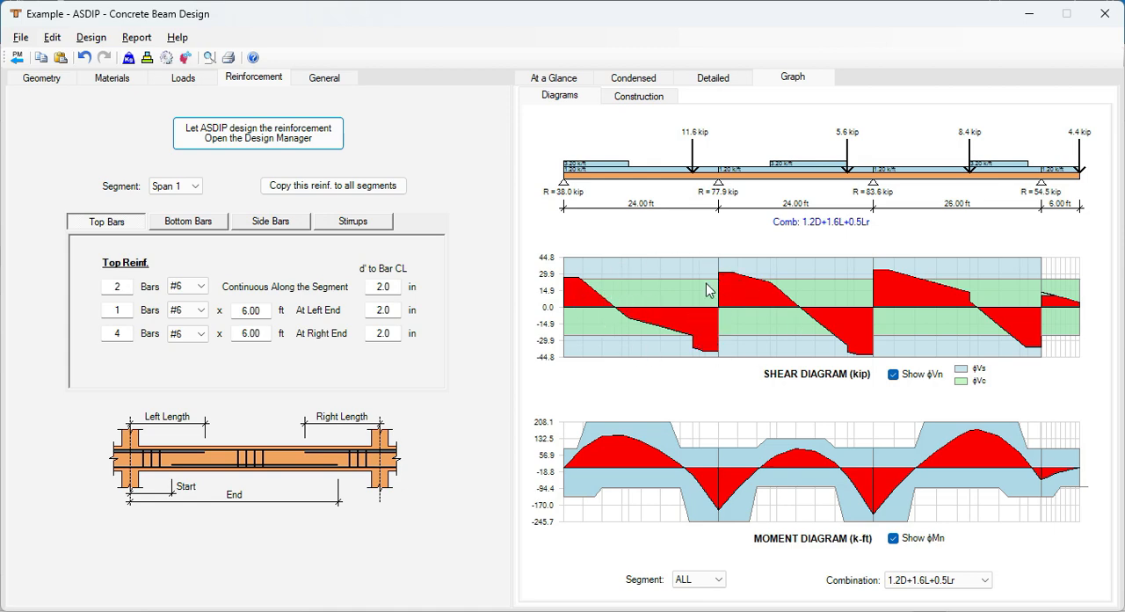
mouse_move(858, 349)
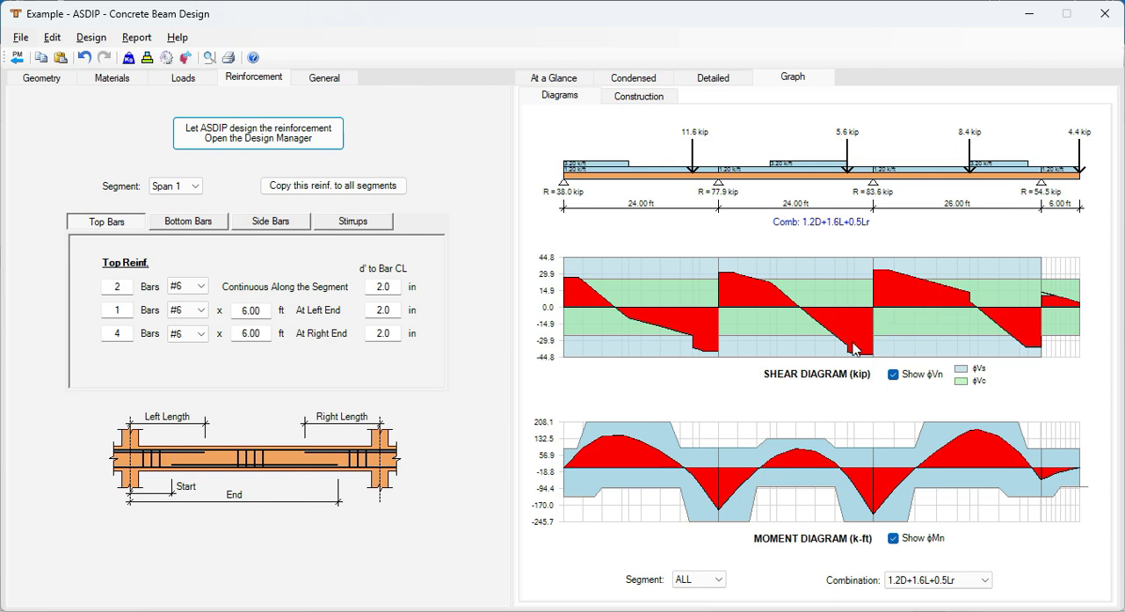
mouse_move(1065, 343)
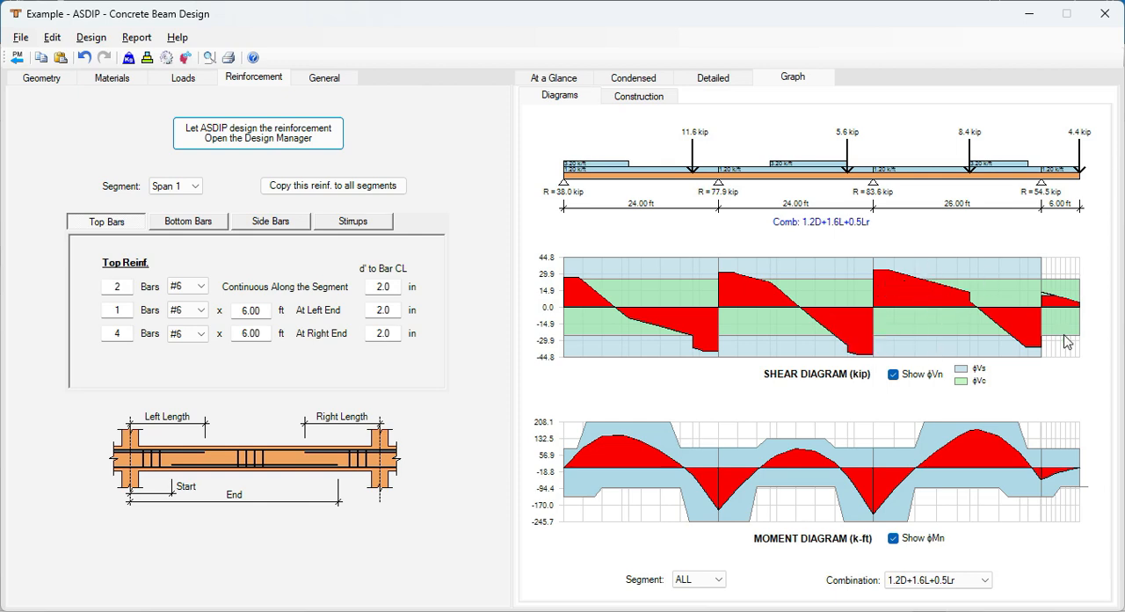
mouse_move(946, 528)
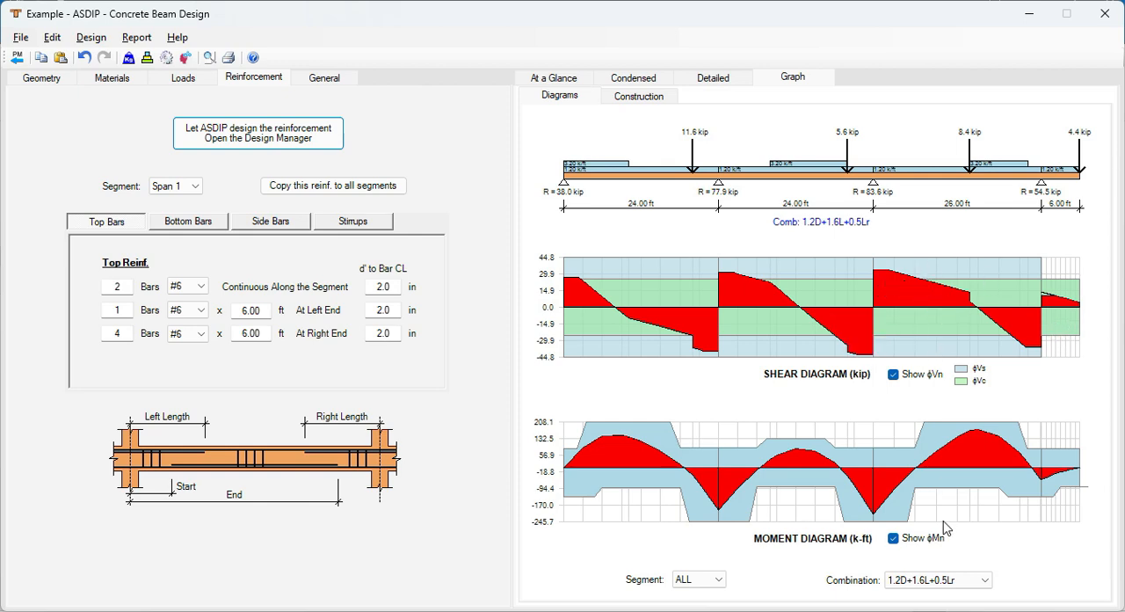
mouse_move(679, 468)
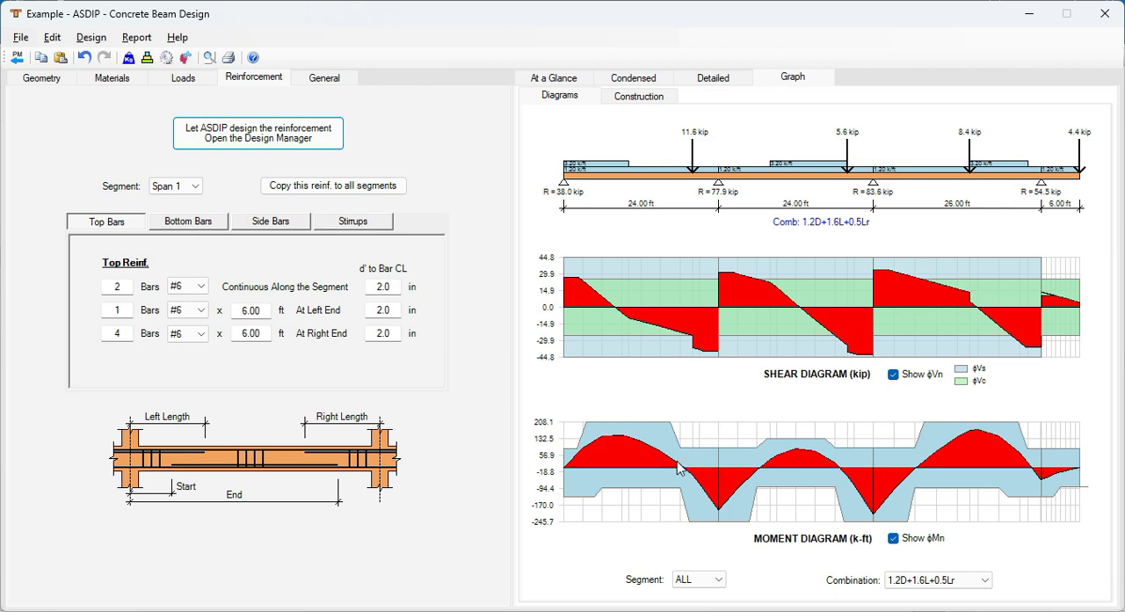
mouse_move(697, 489)
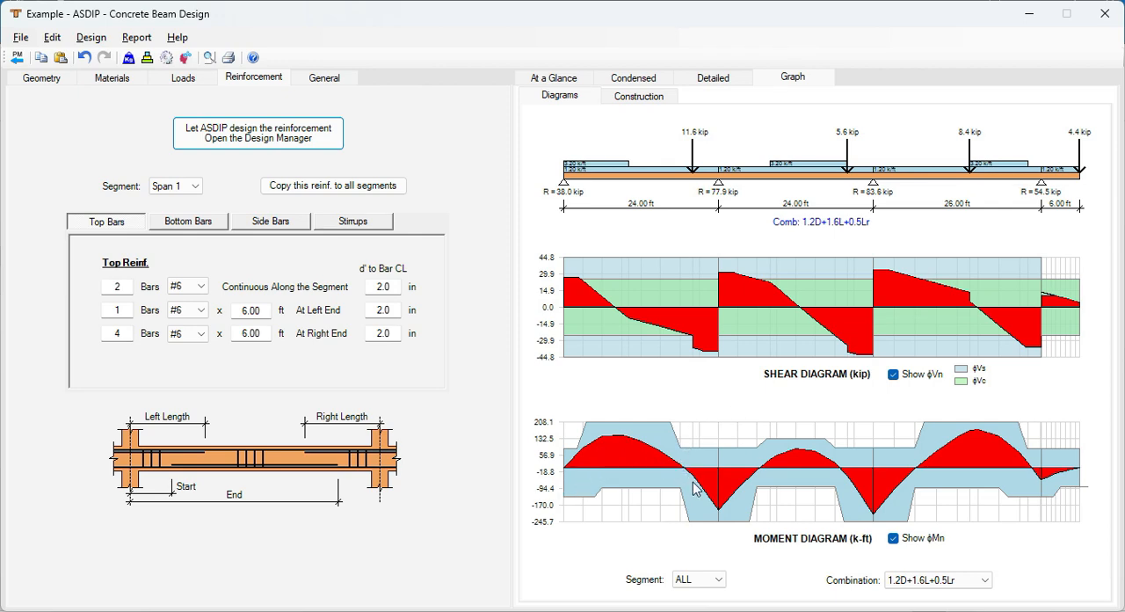
mouse_move(903, 508)
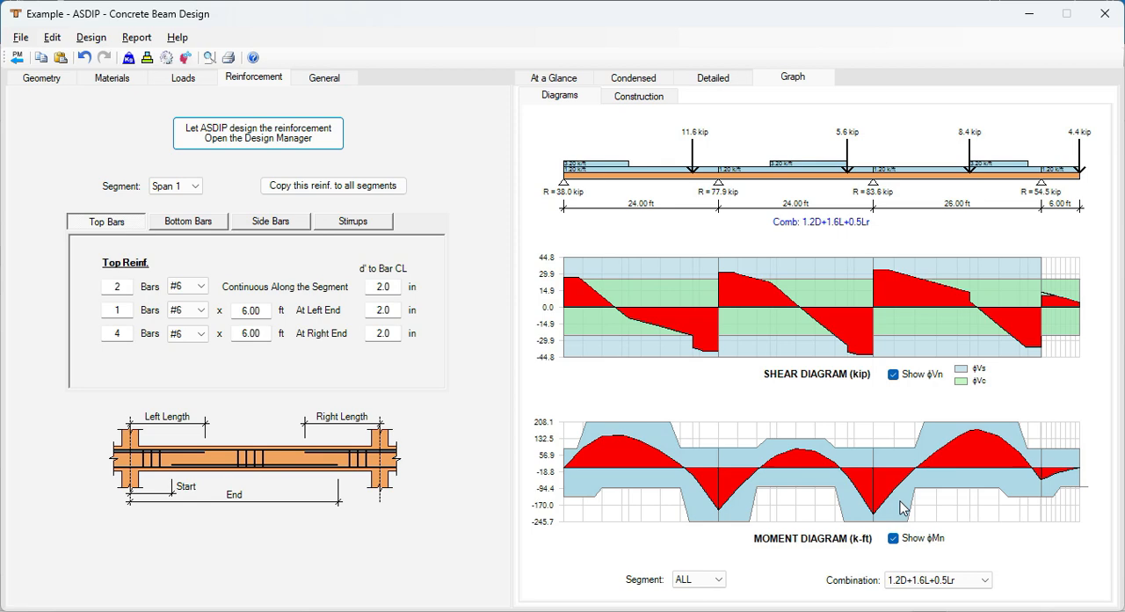
mouse_move(619, 430)
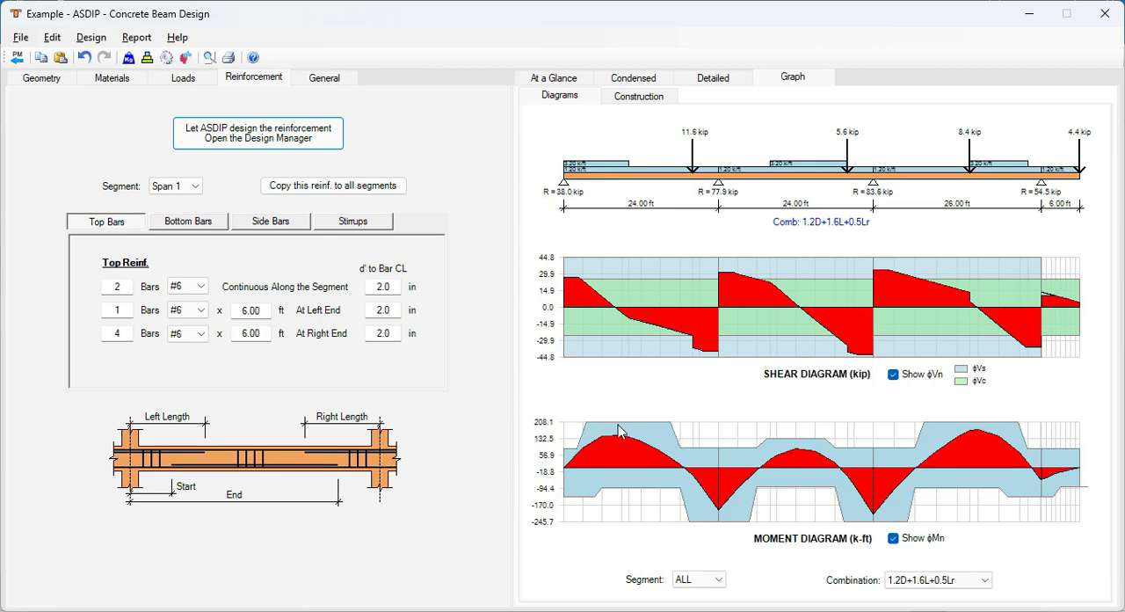
mouse_move(870, 484)
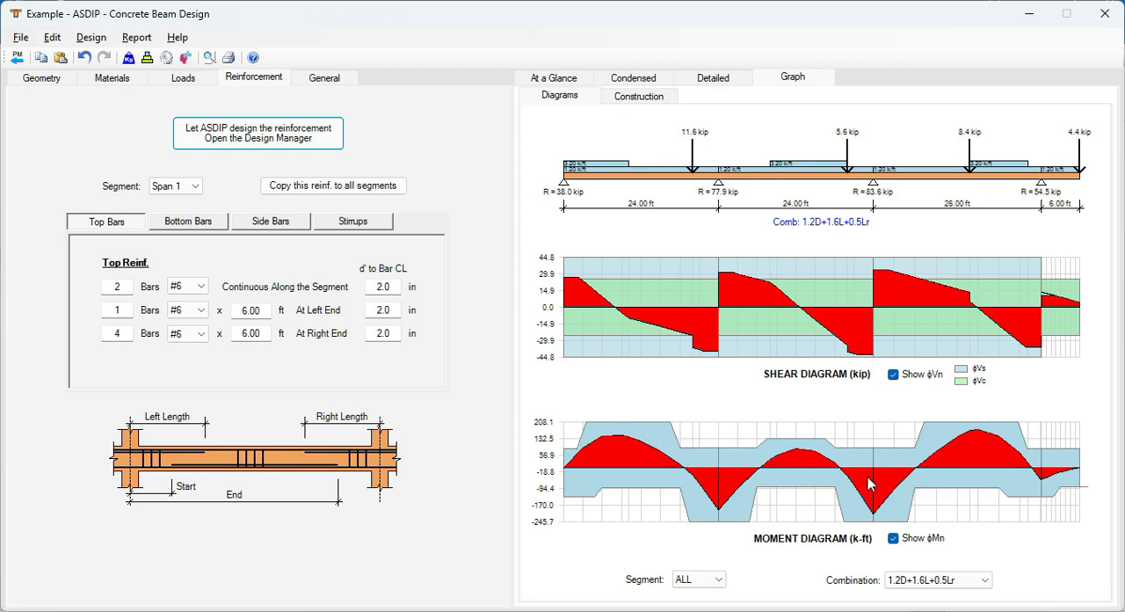
mouse_move(895, 471)
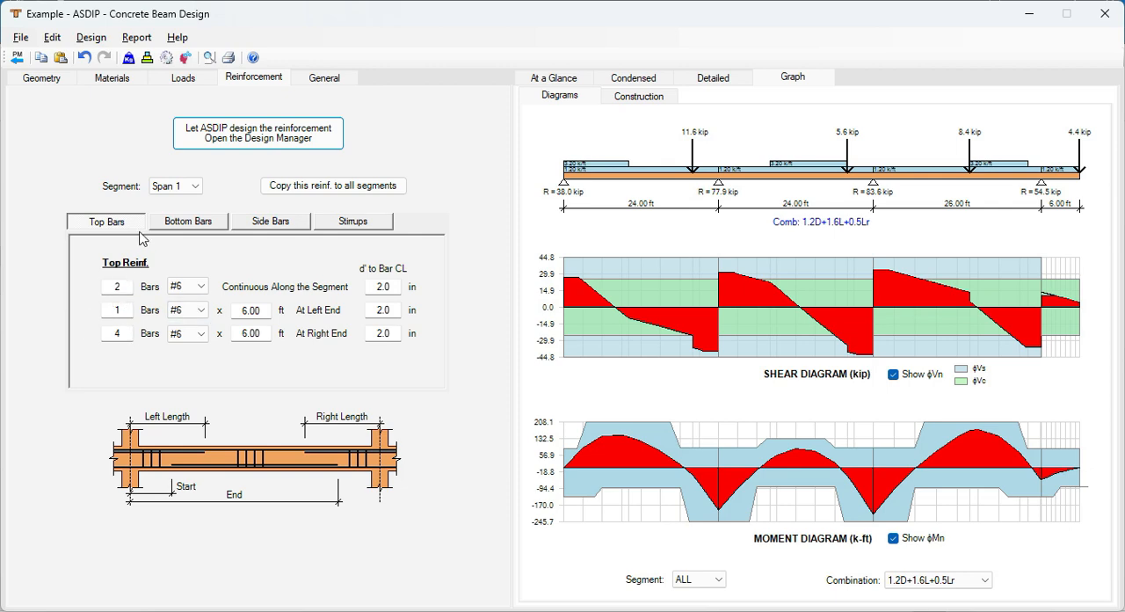
- Check Span 1's side bars, then show its #3 two-leg stirrups at 11 in spacing
left_click(270, 222)
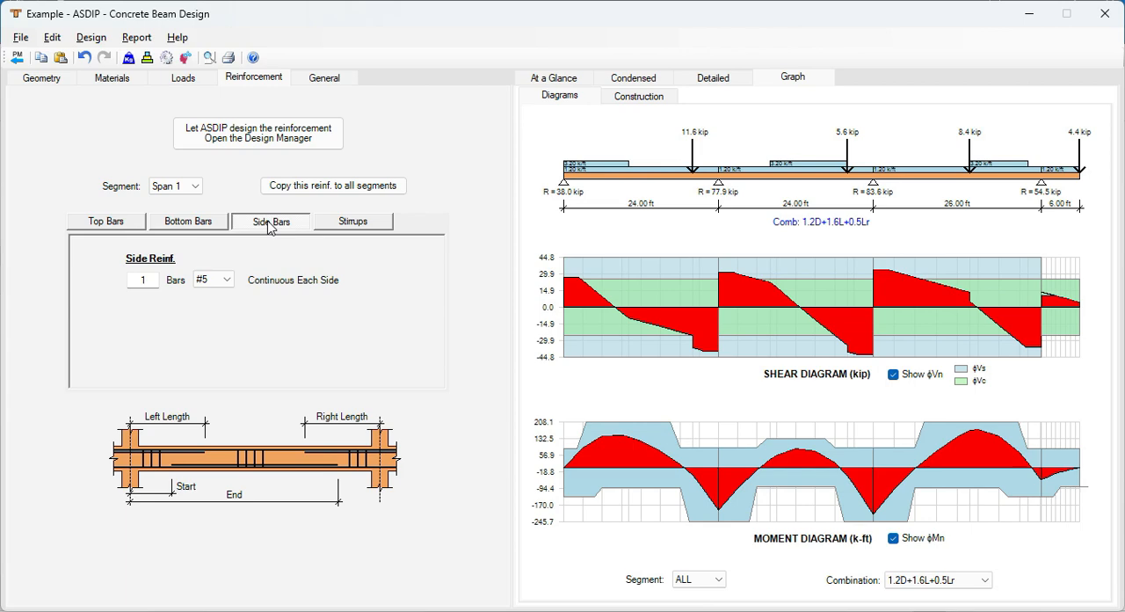
left_click(352, 221)
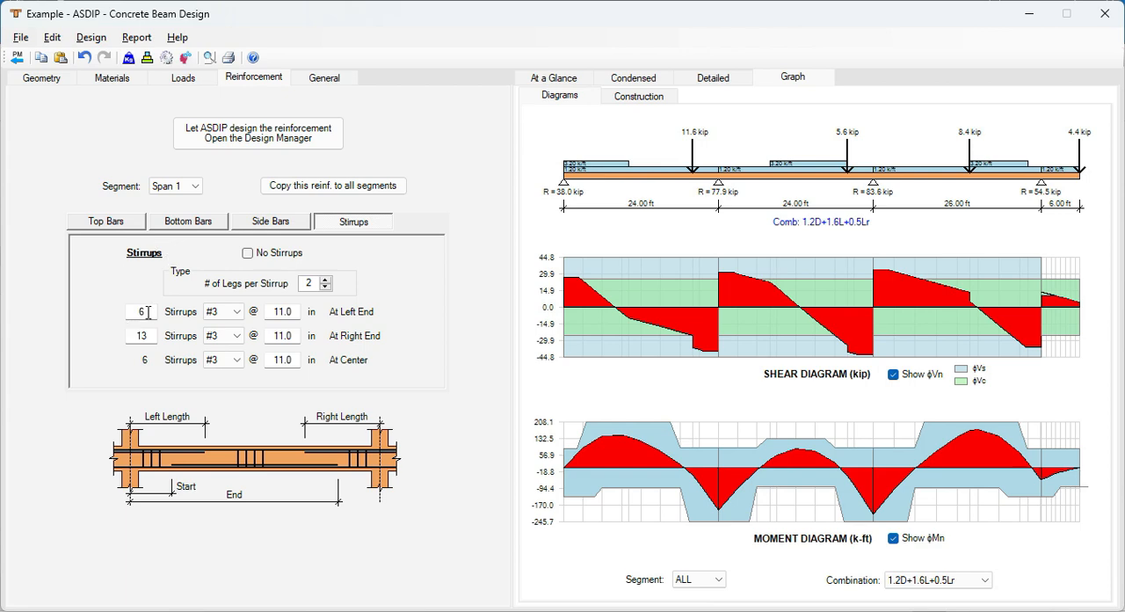
mouse_move(415, 283)
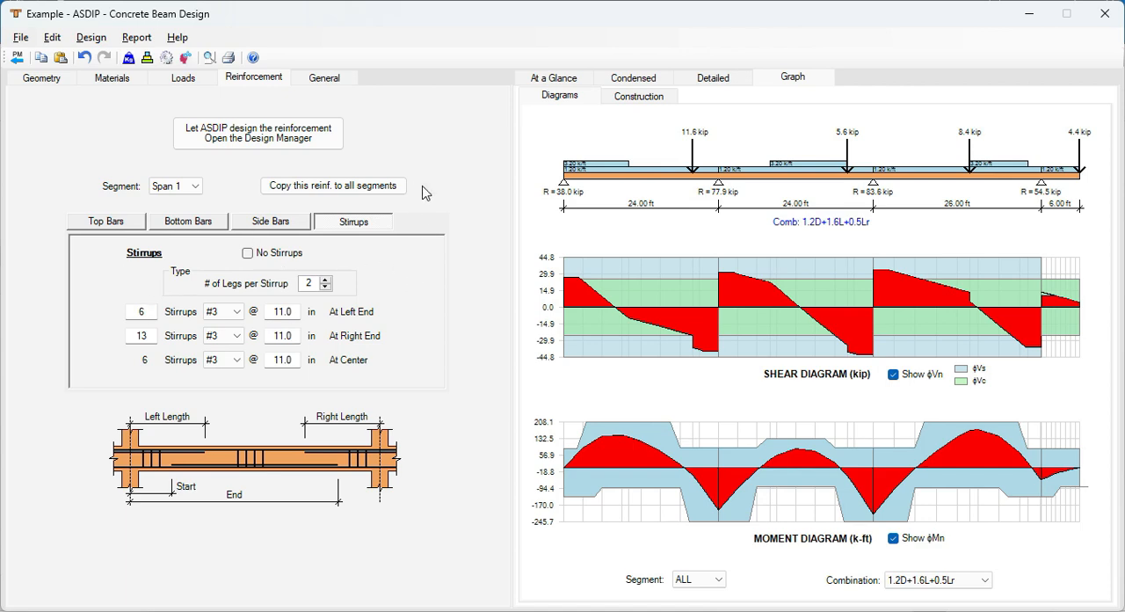
mouse_move(443, 330)
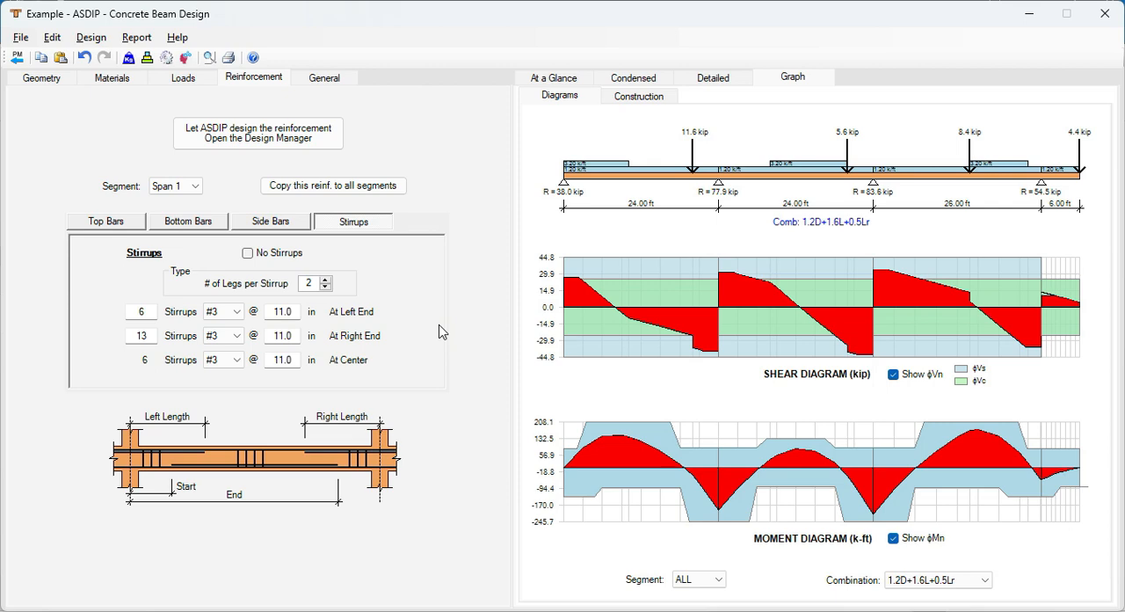
mouse_move(569, 330)
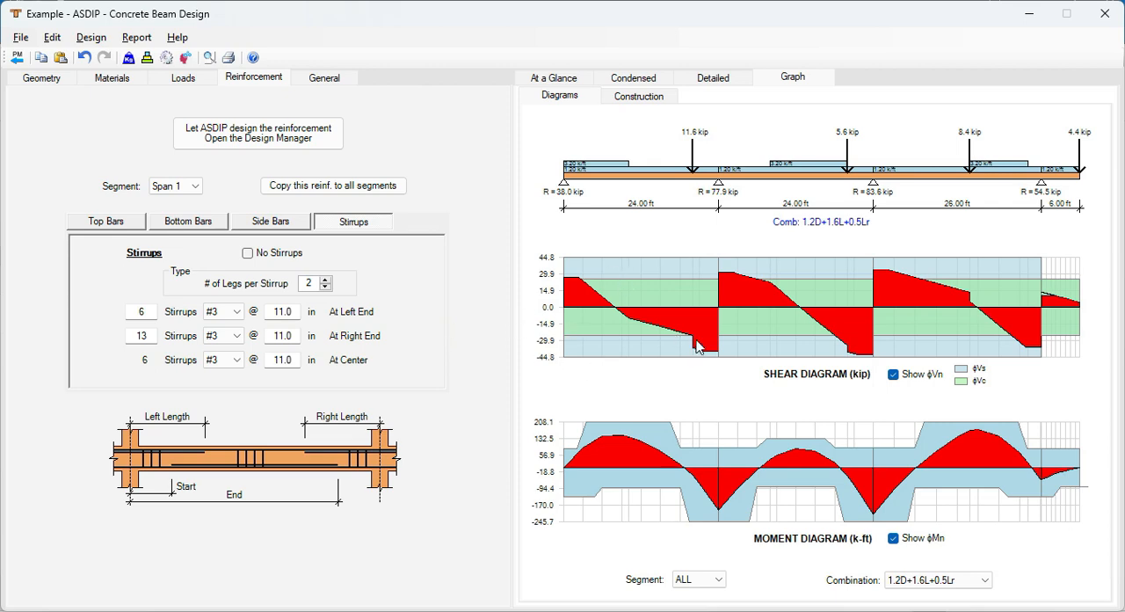
mouse_move(700, 314)
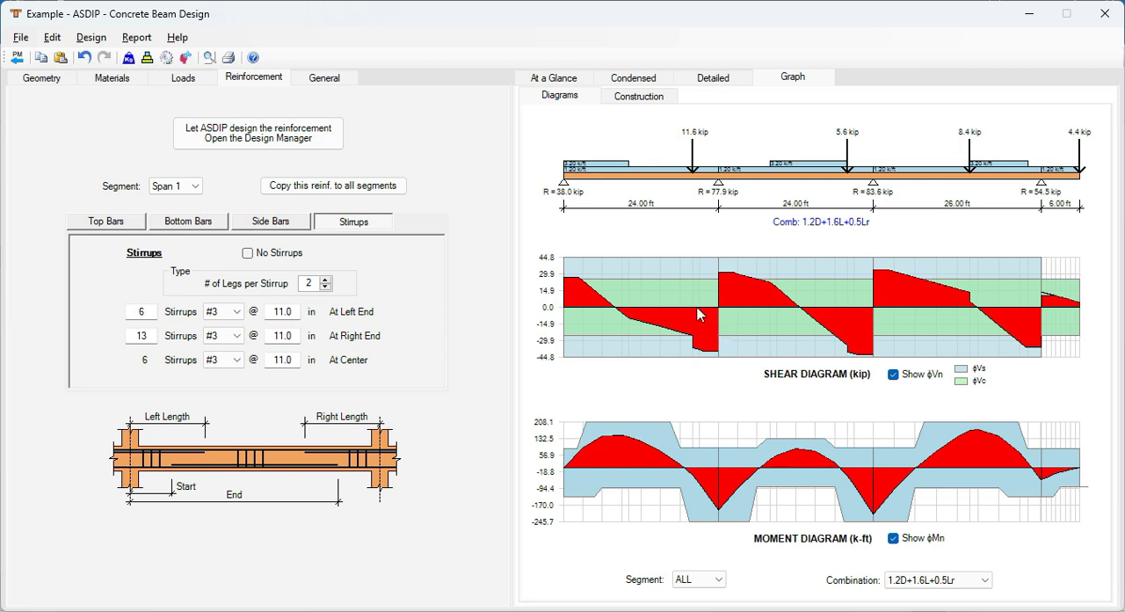
mouse_move(601, 281)
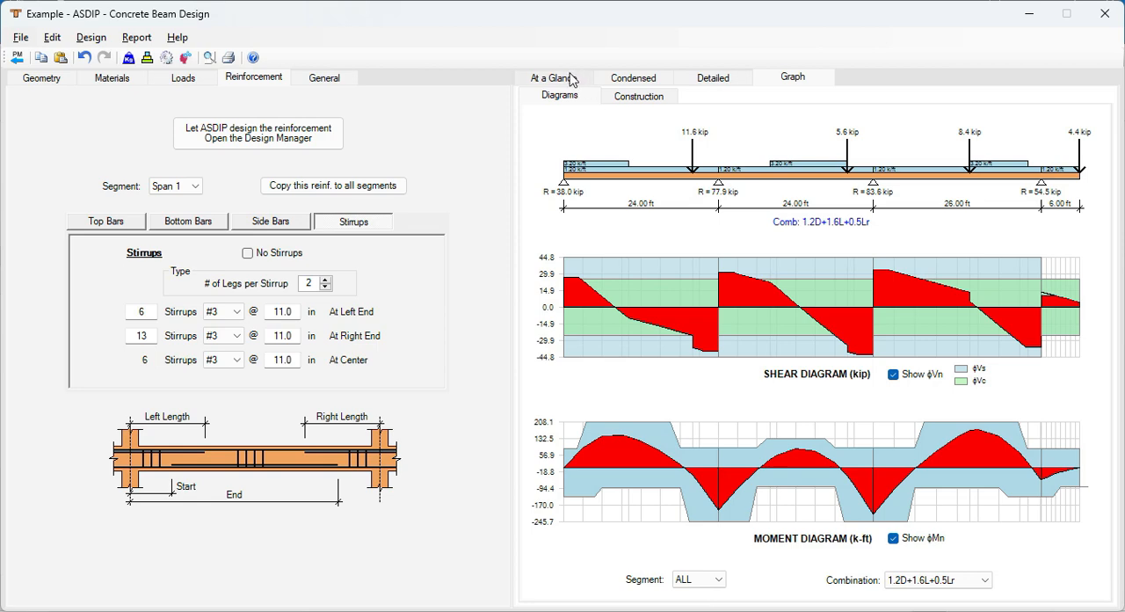
- Review the At a Glance summary, then display the Condensed results report with support reactions
left_click(552, 78)
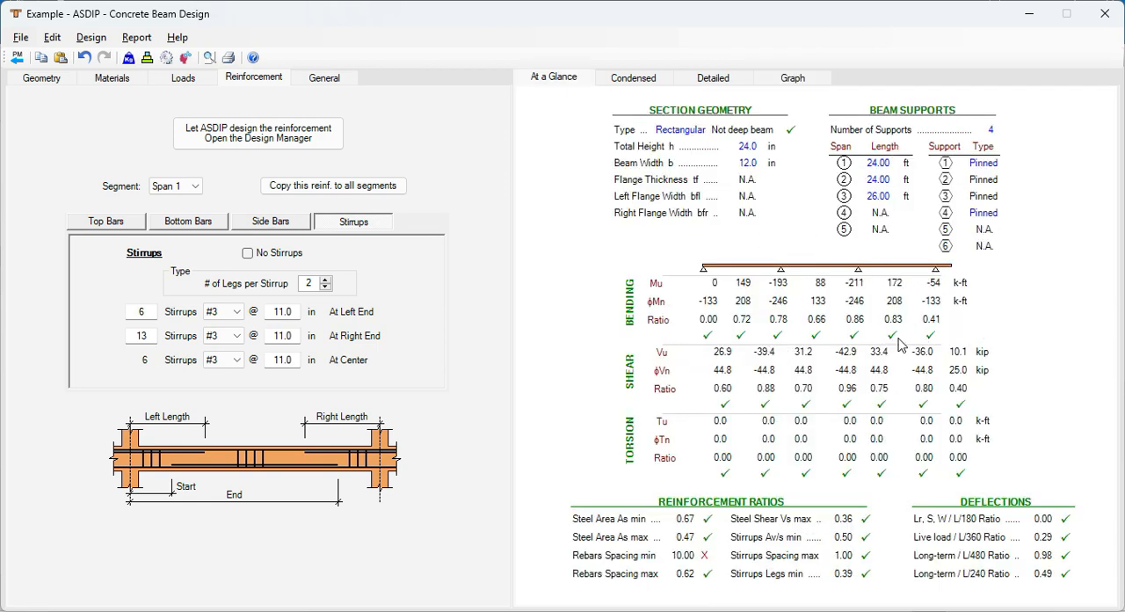
mouse_move(703, 570)
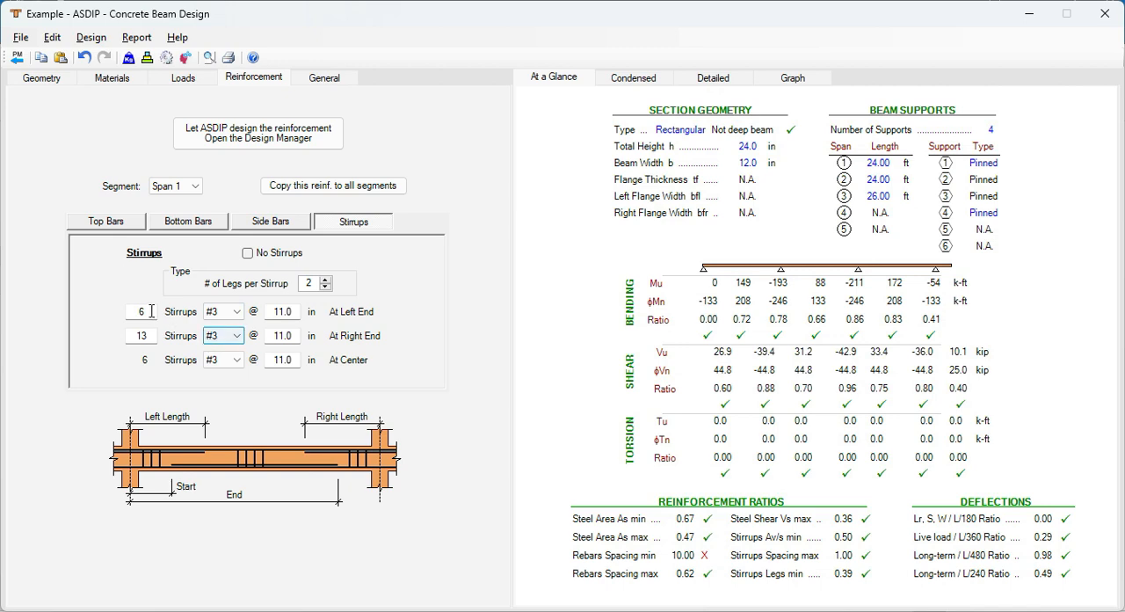
left_click(633, 77)
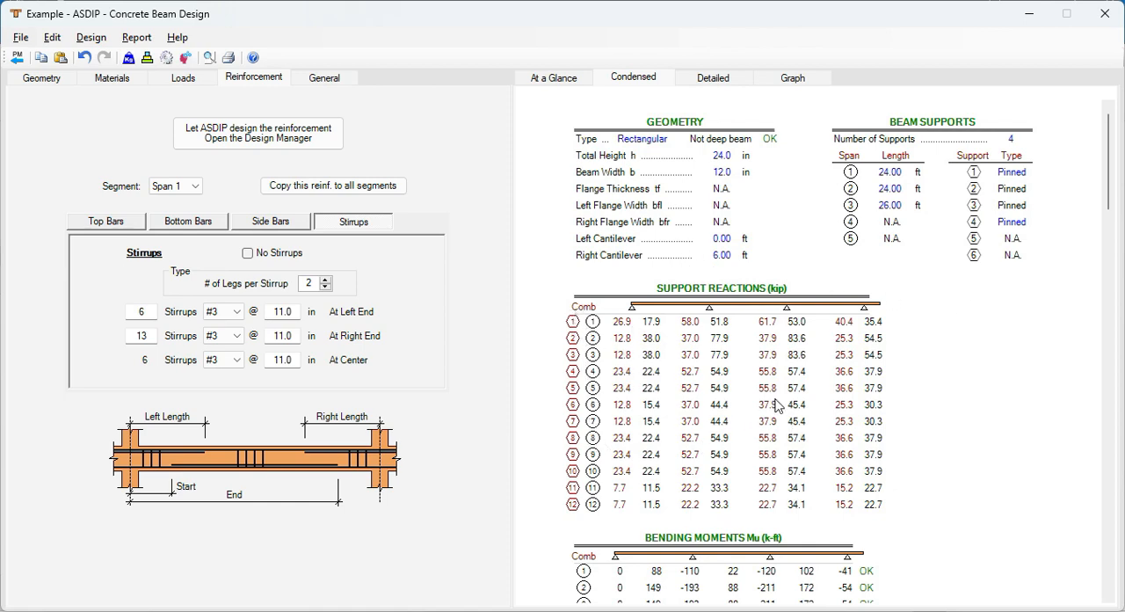
scroll("down", 3)
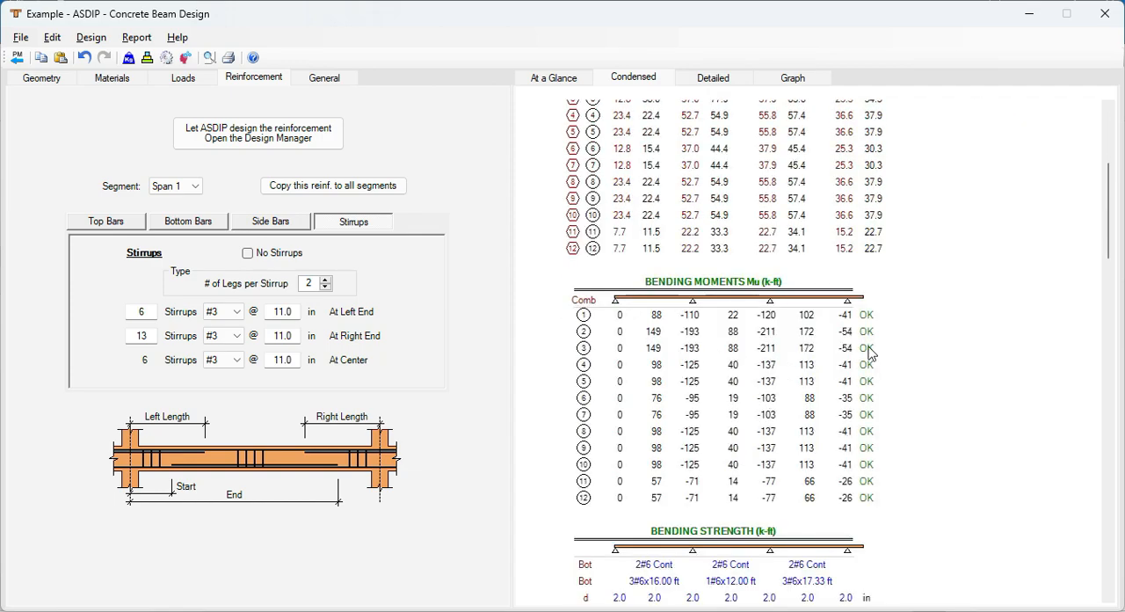
scroll("down", 3)
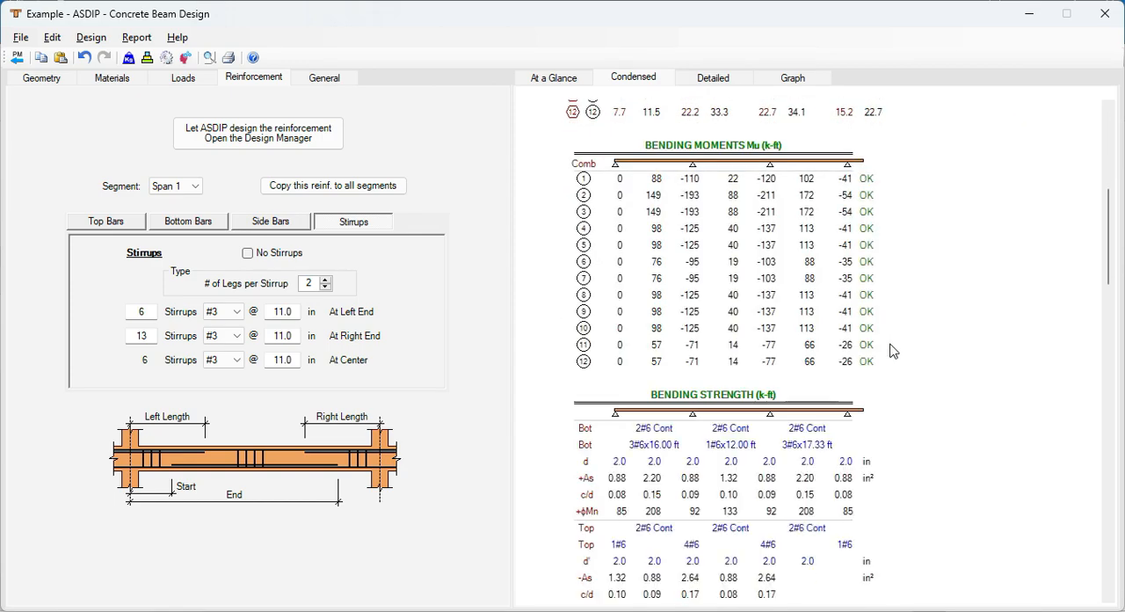
scroll("down", 3)
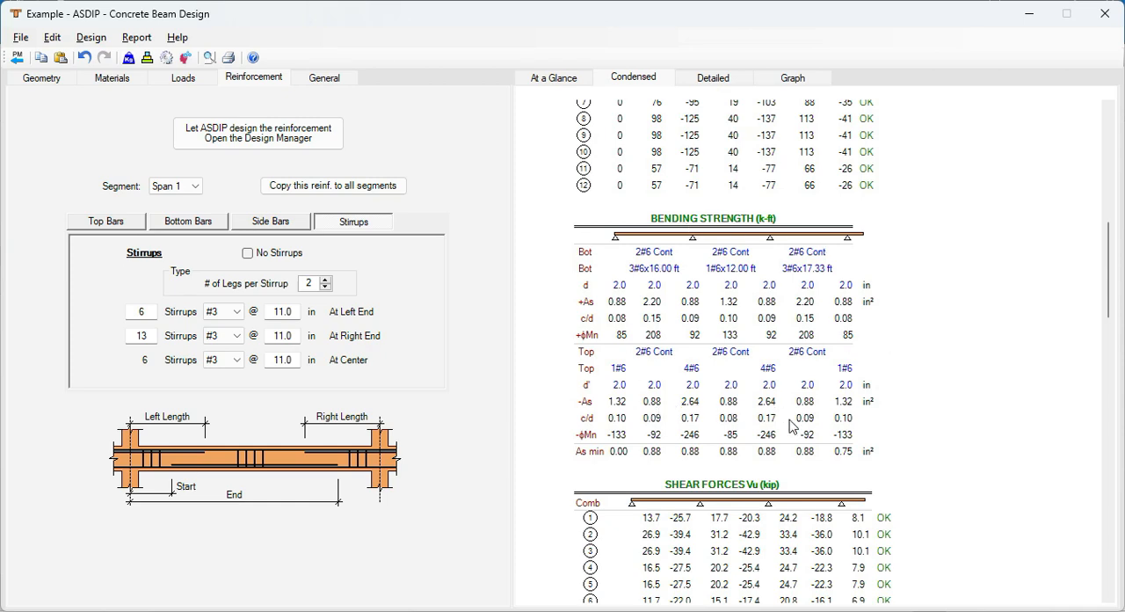
scroll("down", 3)
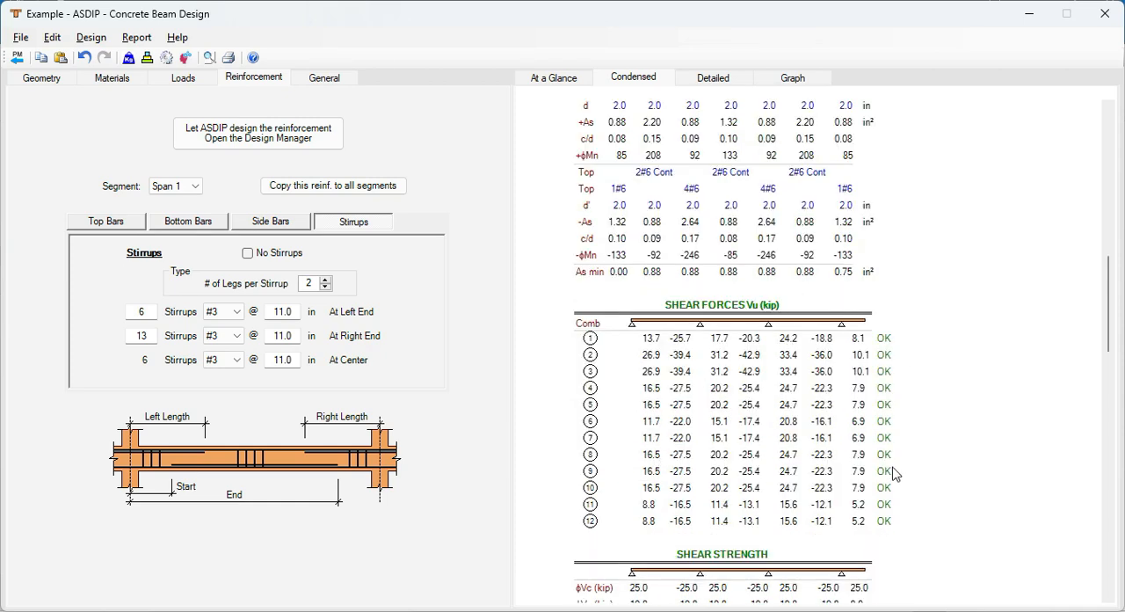
scroll("down", 3)
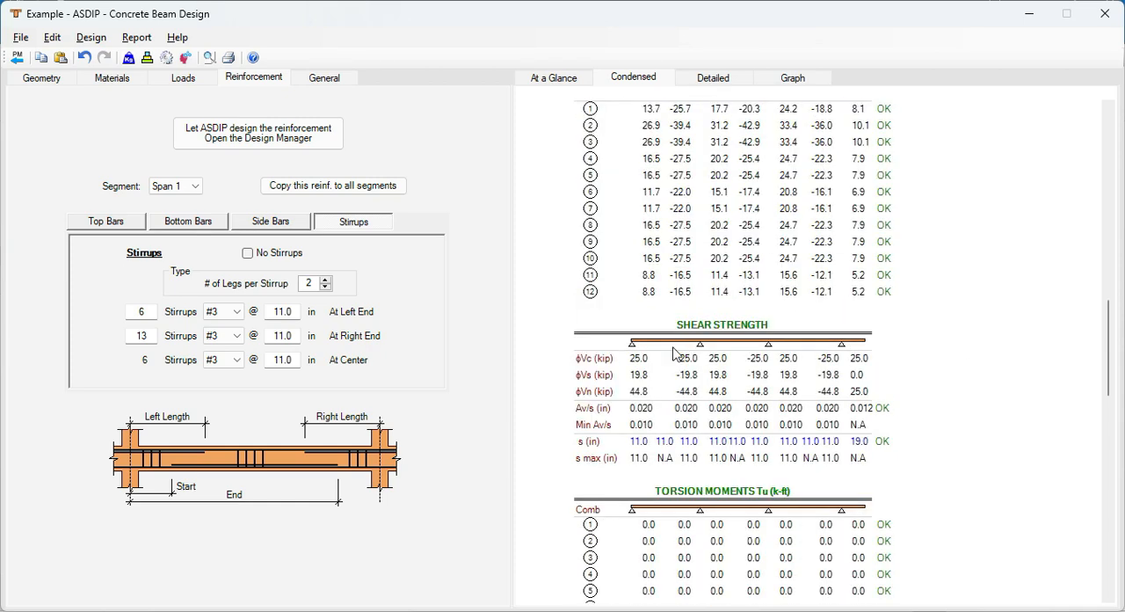
scroll("down", 3)
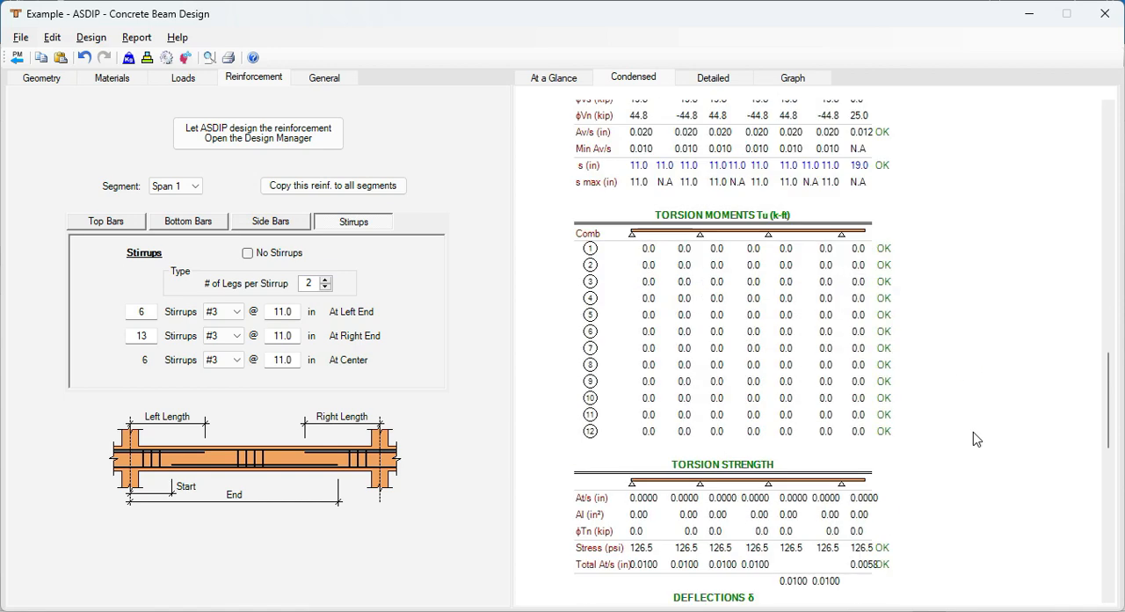
mouse_move(981, 366)
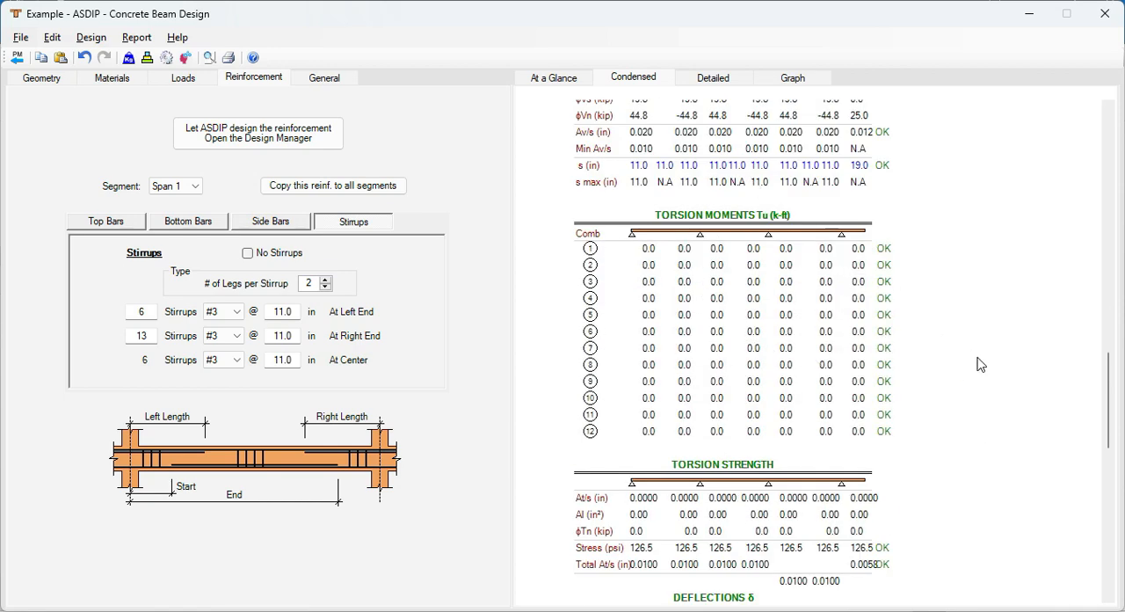
scroll("down", 3)
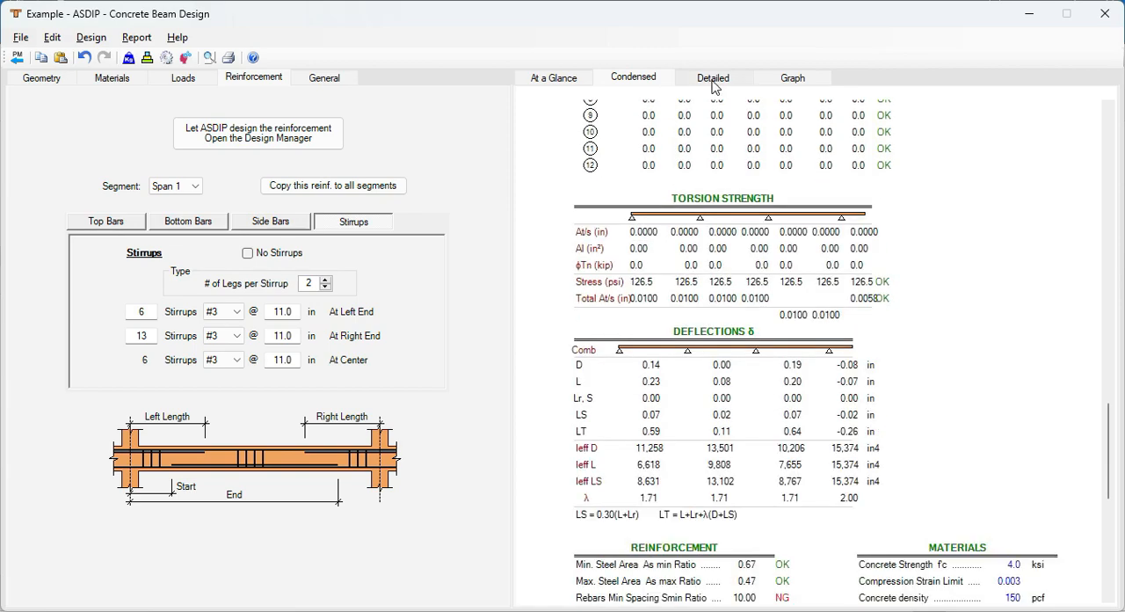
- Scroll through the Detailed bending and shear calculations, then return to the Graph diagrams
left_click(714, 77)
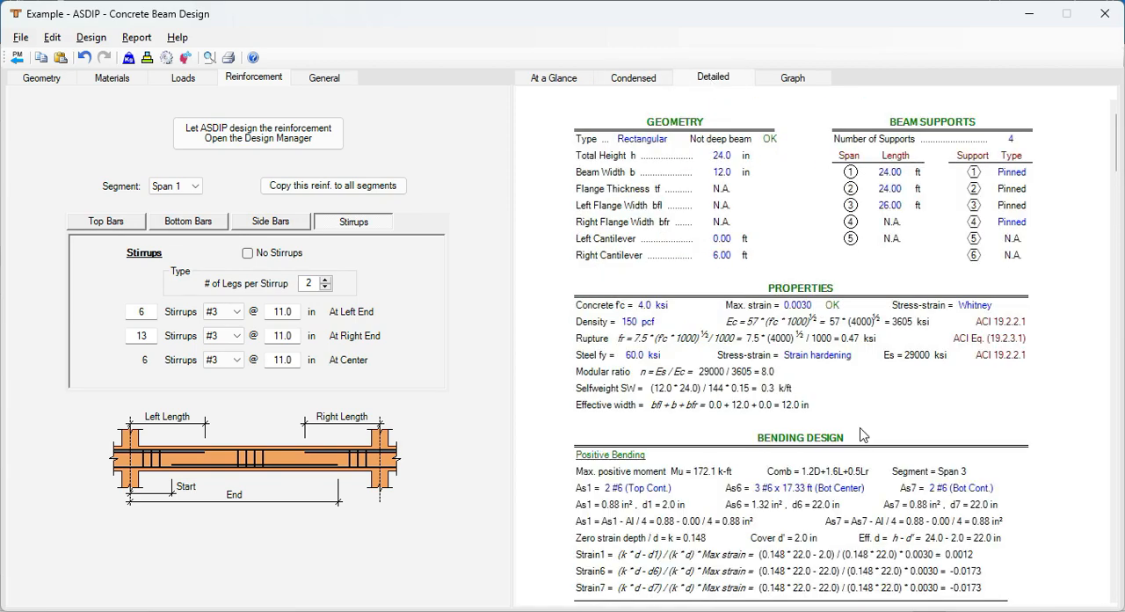
scroll("down", 3)
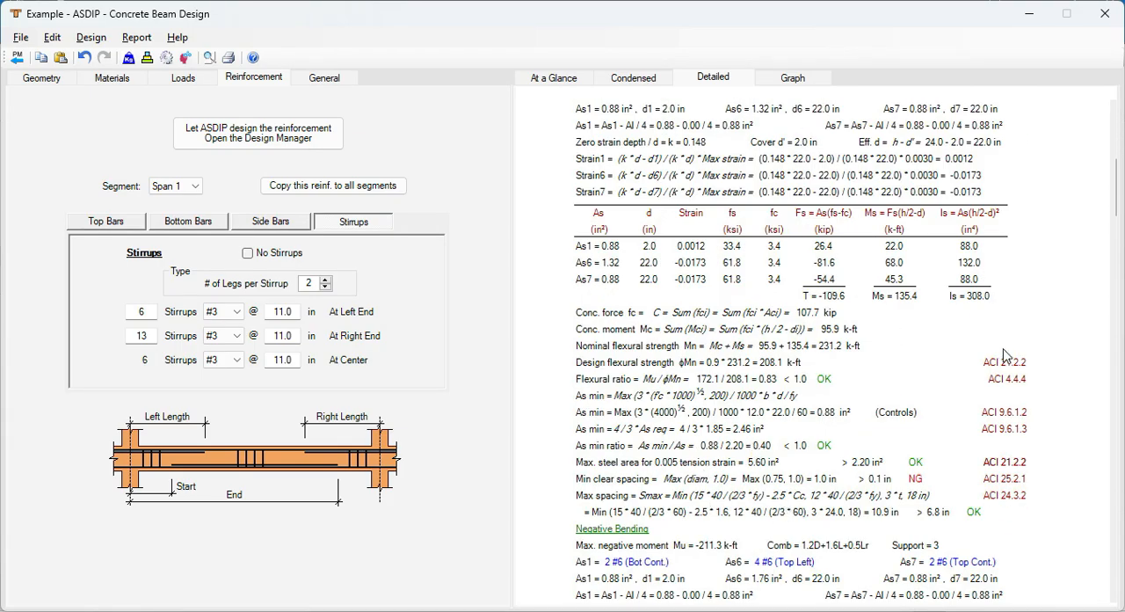
mouse_move(1058, 441)
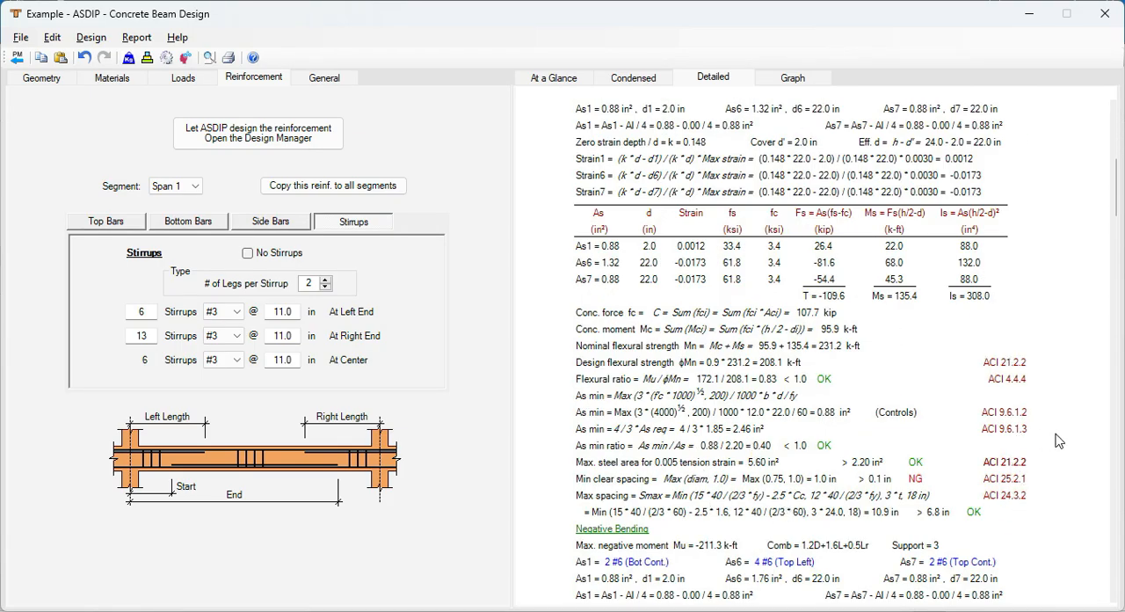
scroll("down", 3)
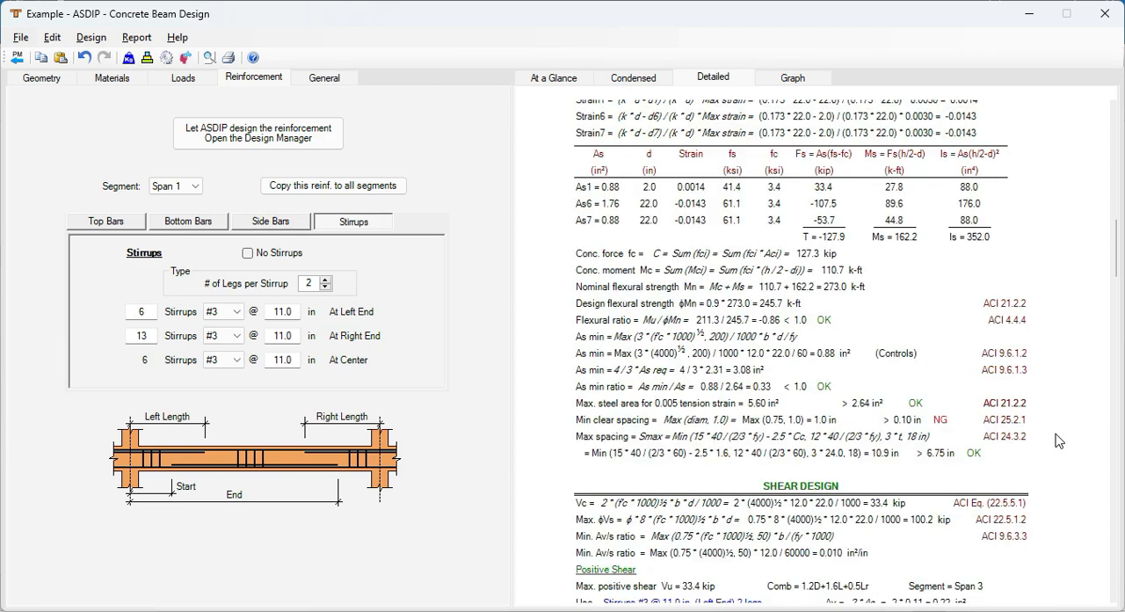
scroll("down", 3)
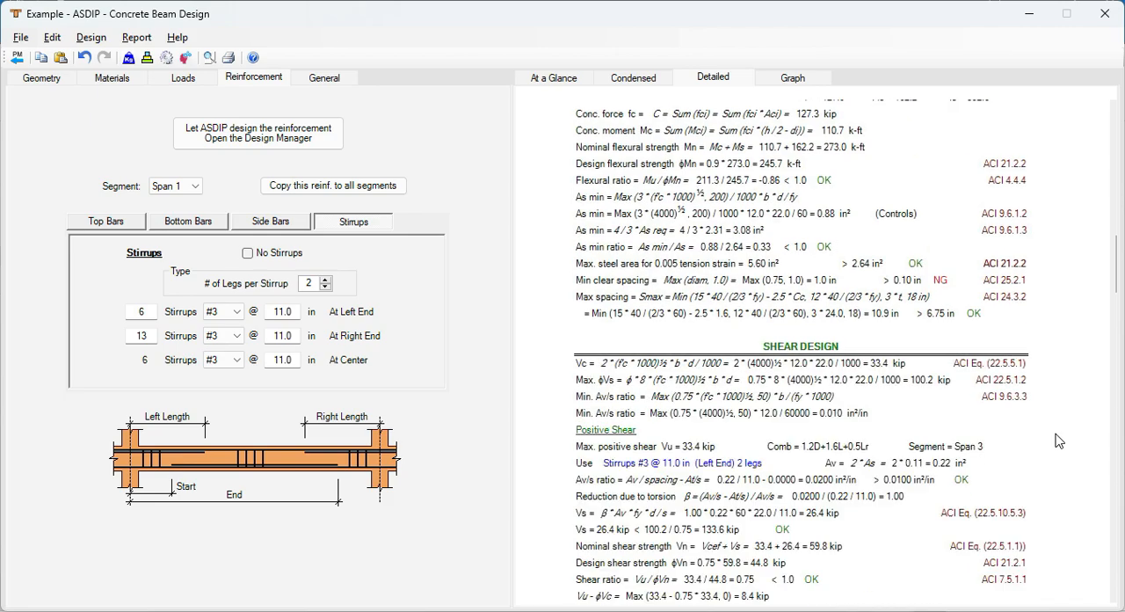
scroll("down", 3)
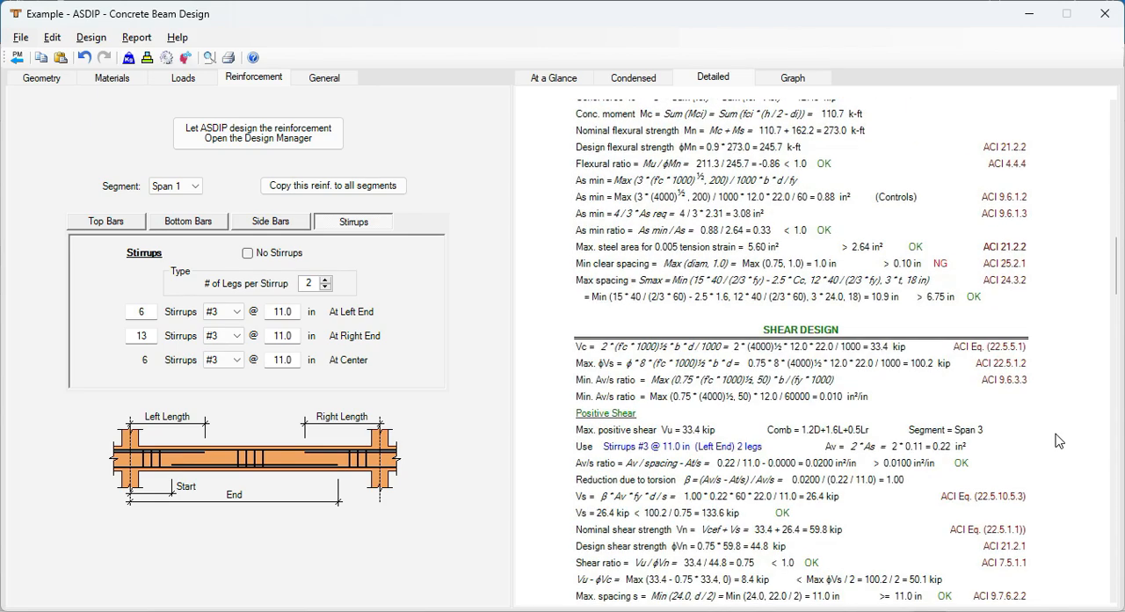
left_click(791, 78)
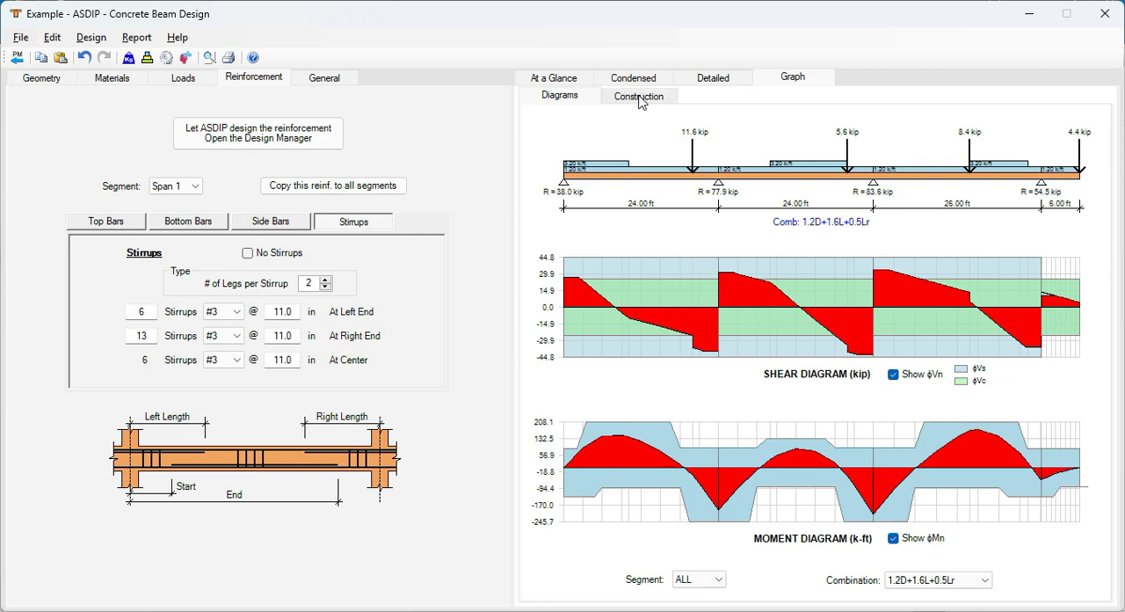
- Display the Construction beam elevation with bar cutoffs and #3 two-leg stirrup spacing per span
left_click(636, 95)
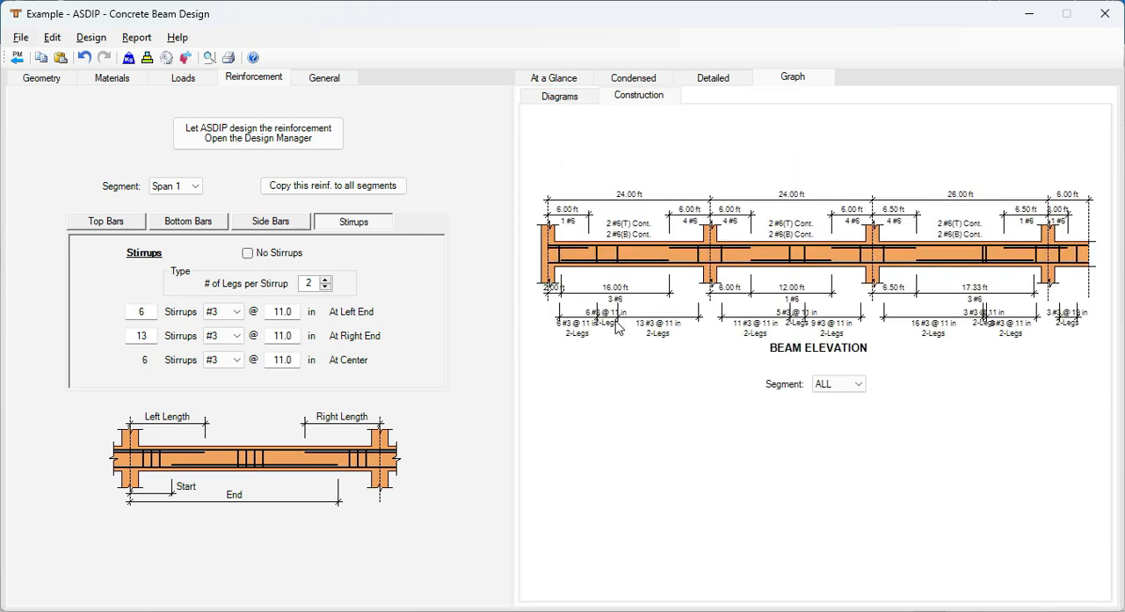
mouse_move(649, 250)
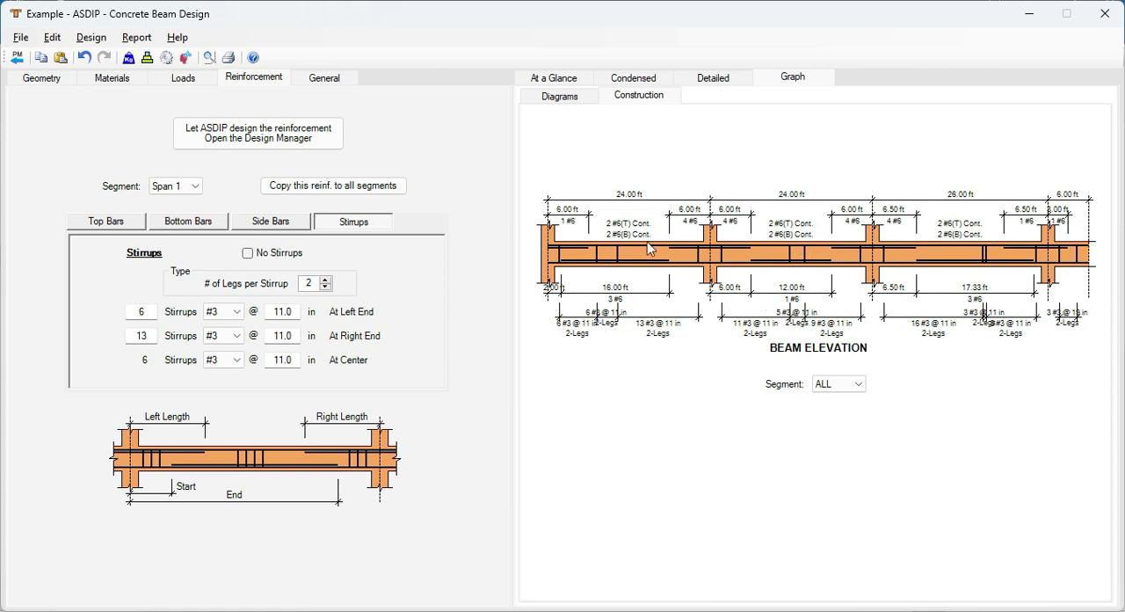
mouse_move(858, 206)
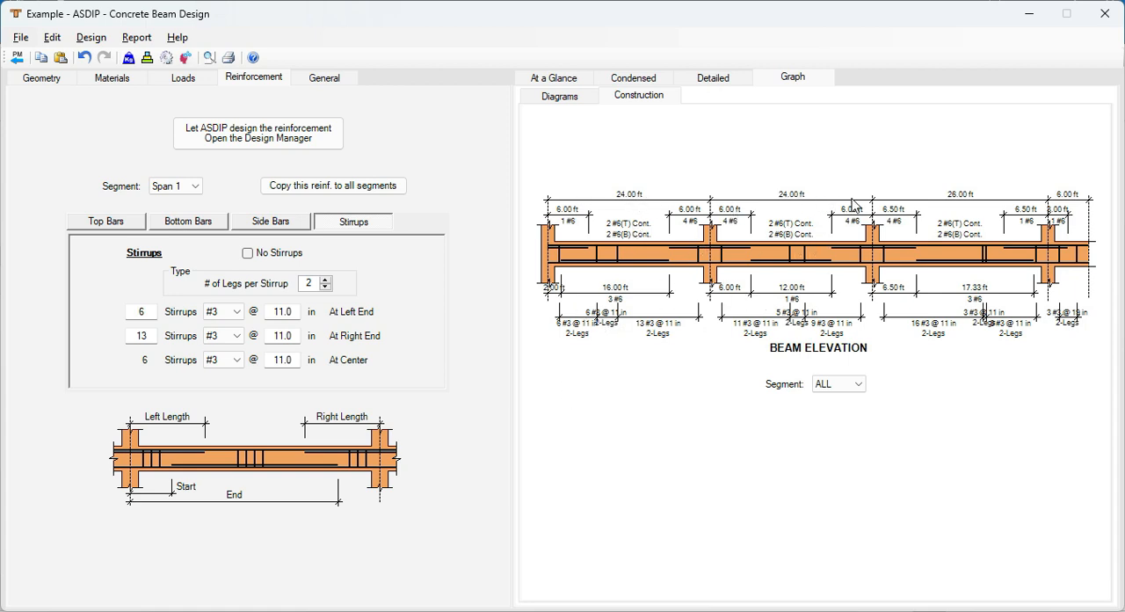
mouse_move(754, 225)
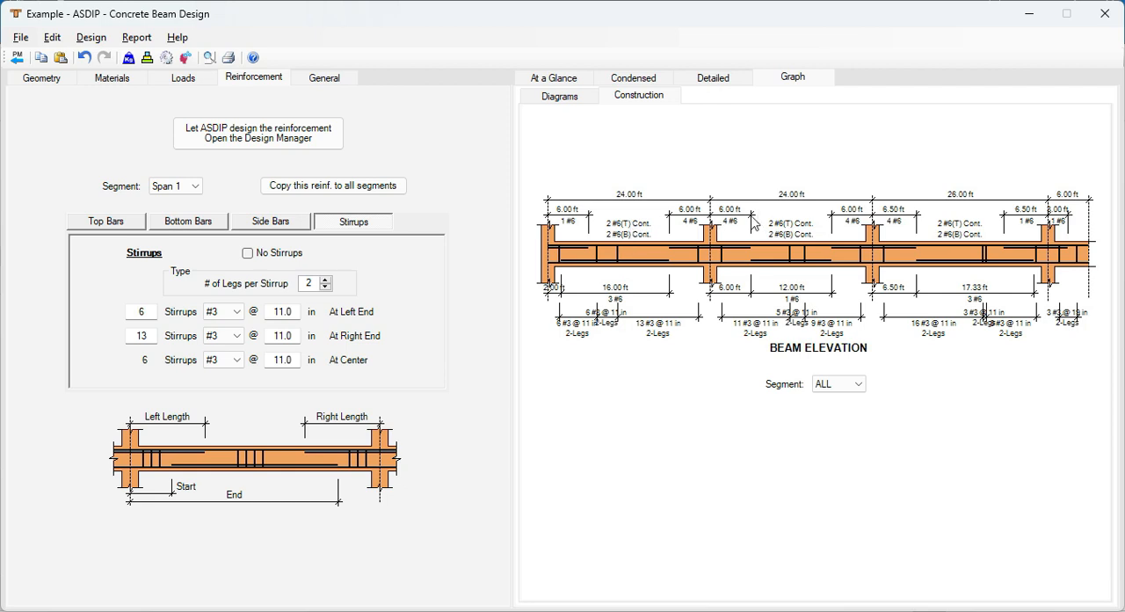
mouse_move(935, 407)
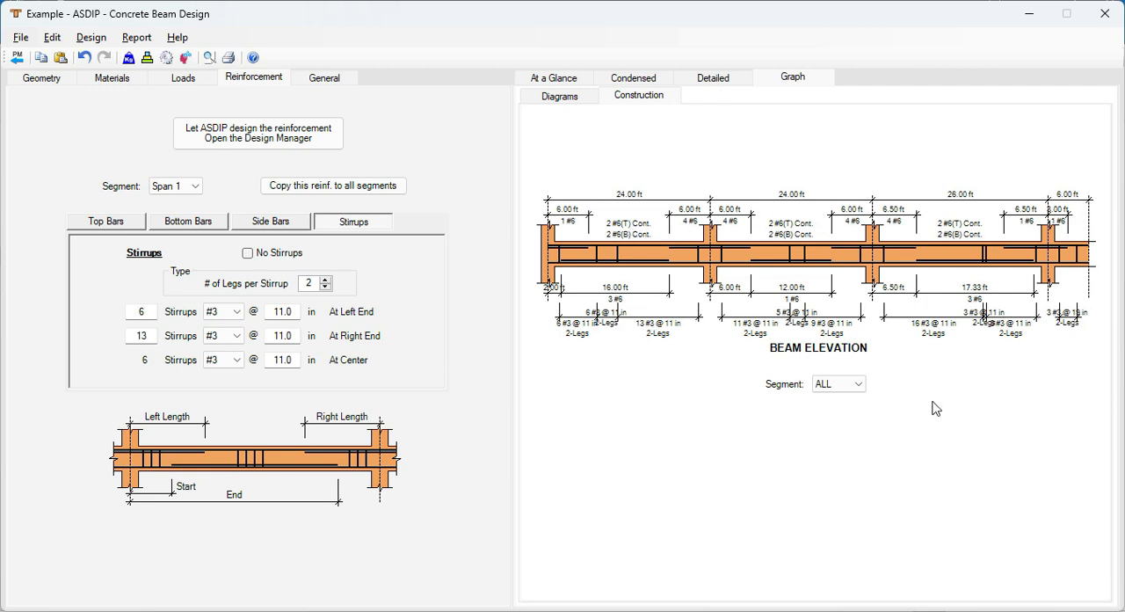